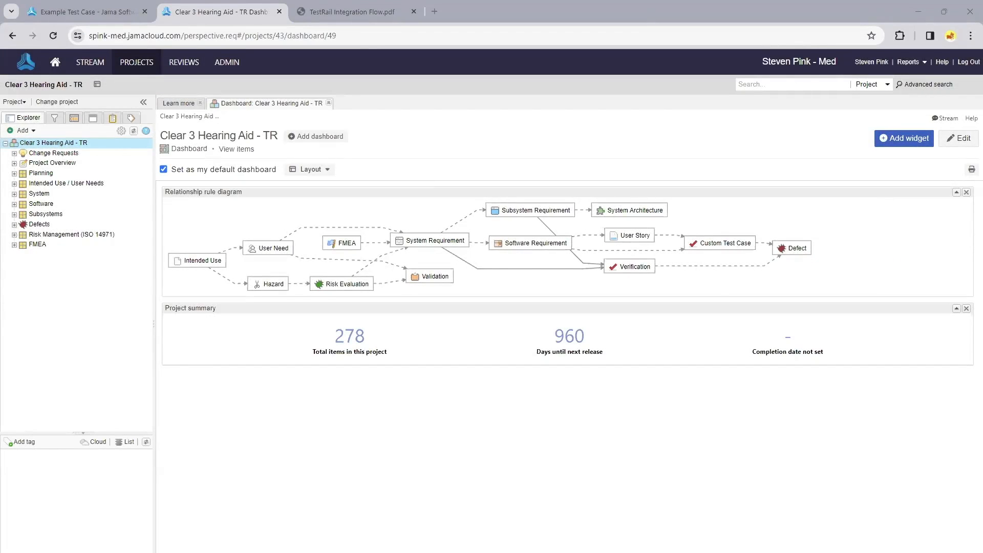
mouse_move(536, 400)
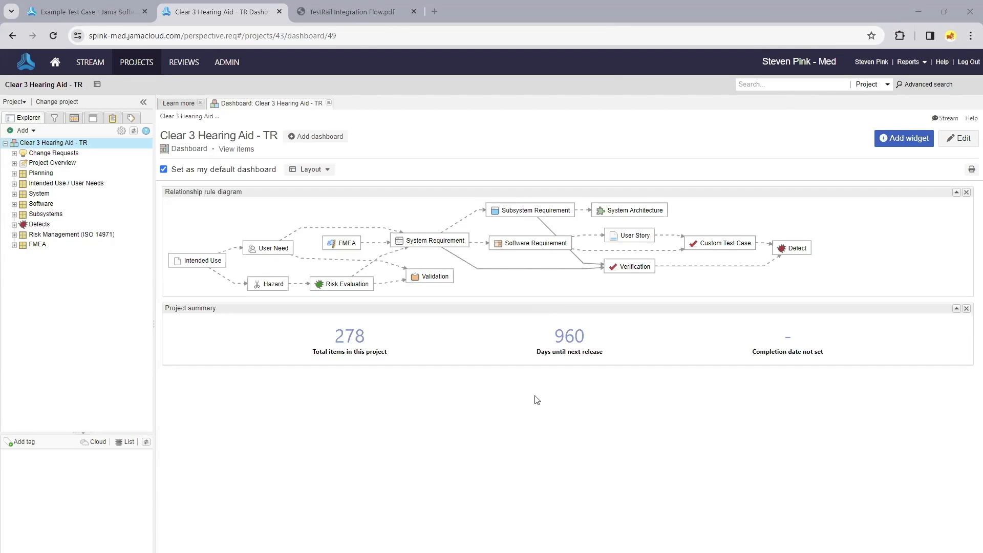
mouse_move(532, 292)
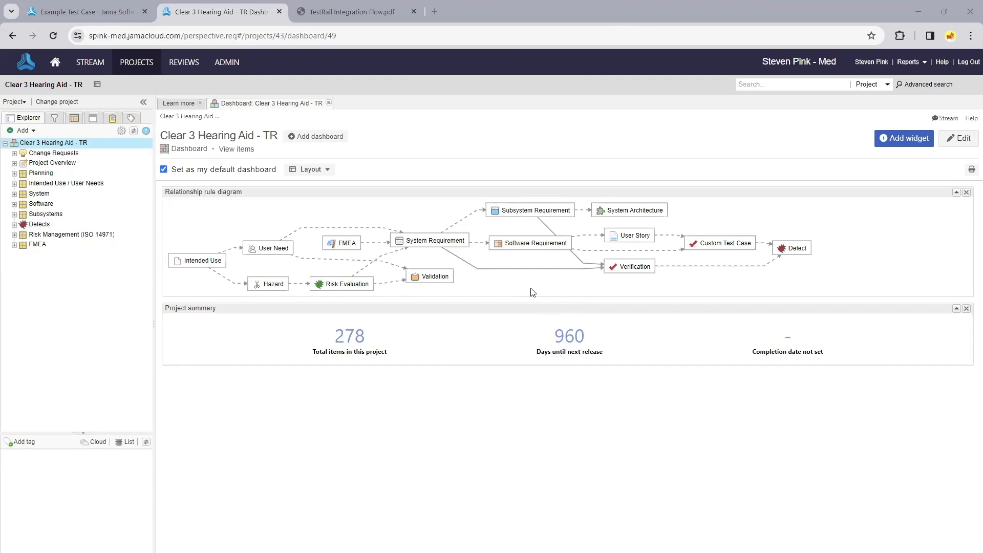
mouse_move(541, 260)
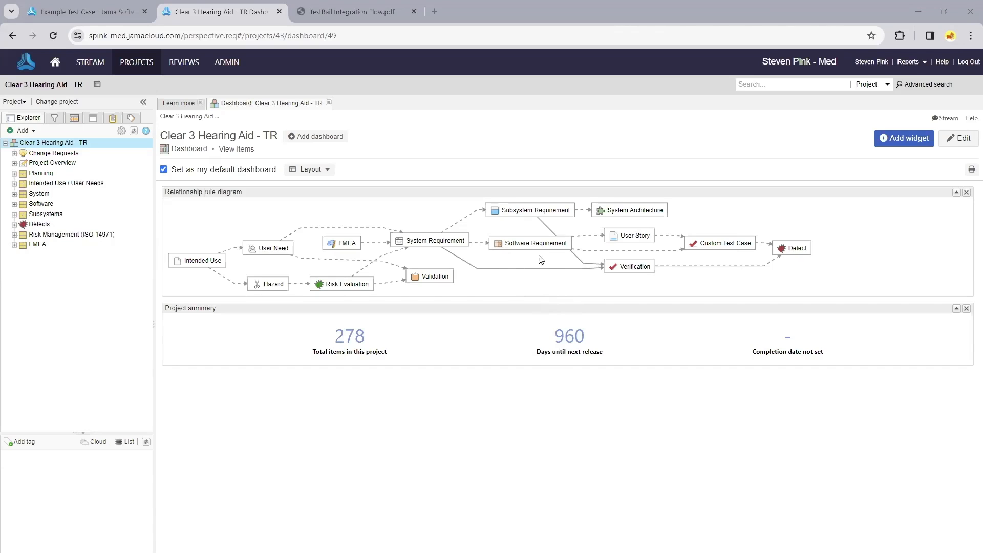
mouse_move(577, 243)
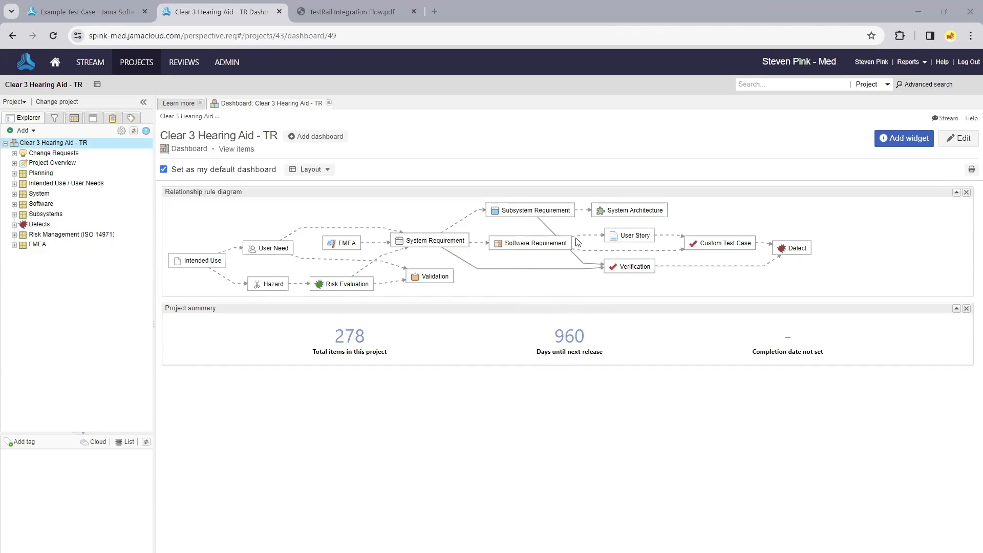
mouse_move(652, 232)
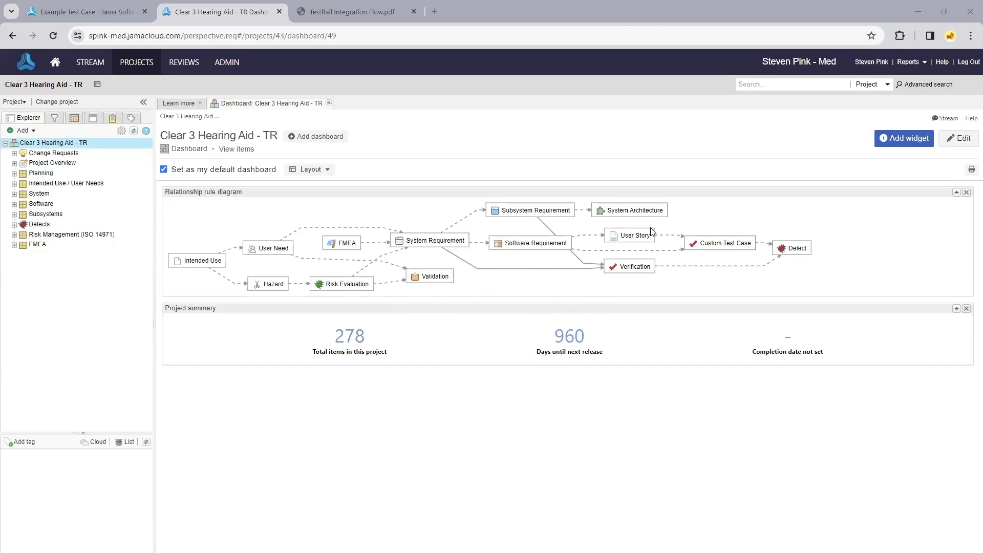
mouse_move(745, 235)
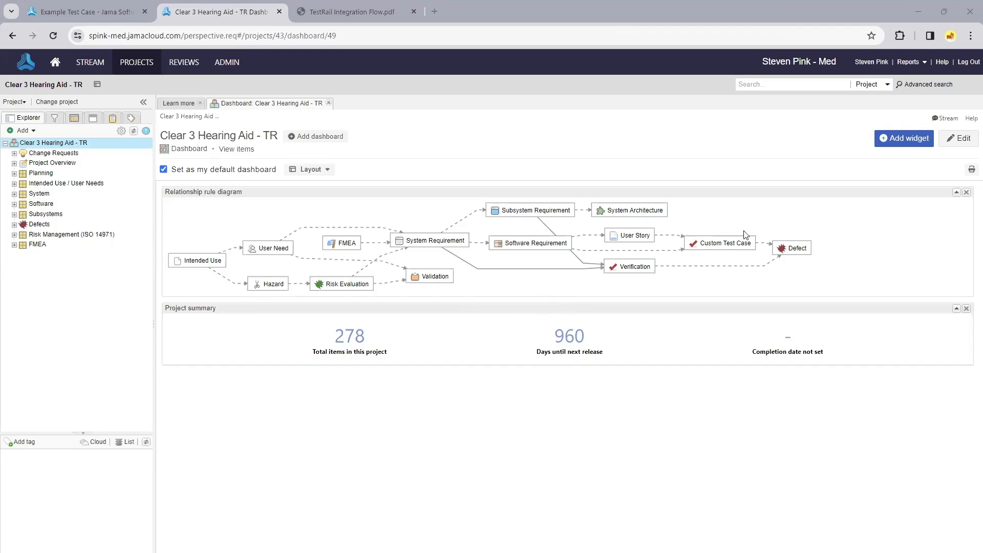
mouse_move(696, 229)
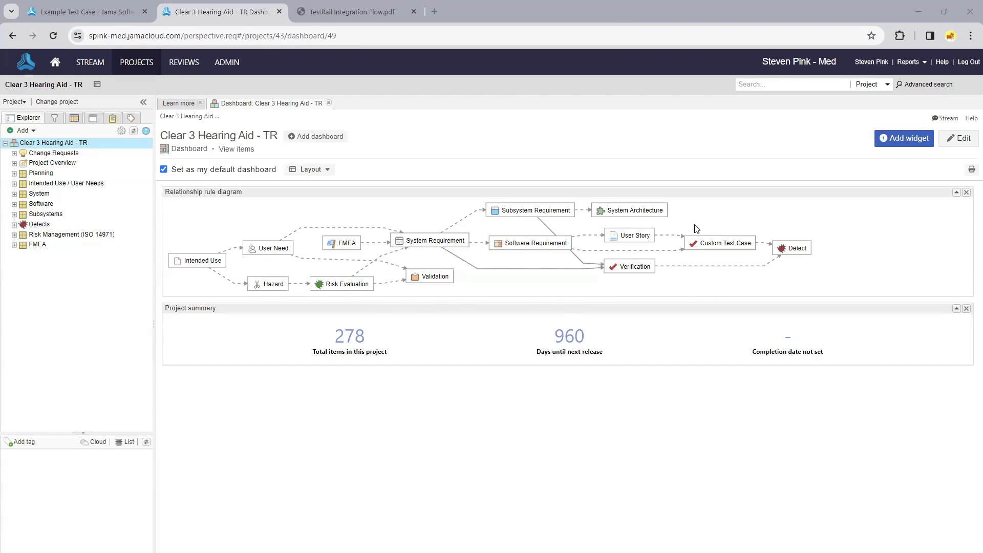
mouse_move(723, 245)
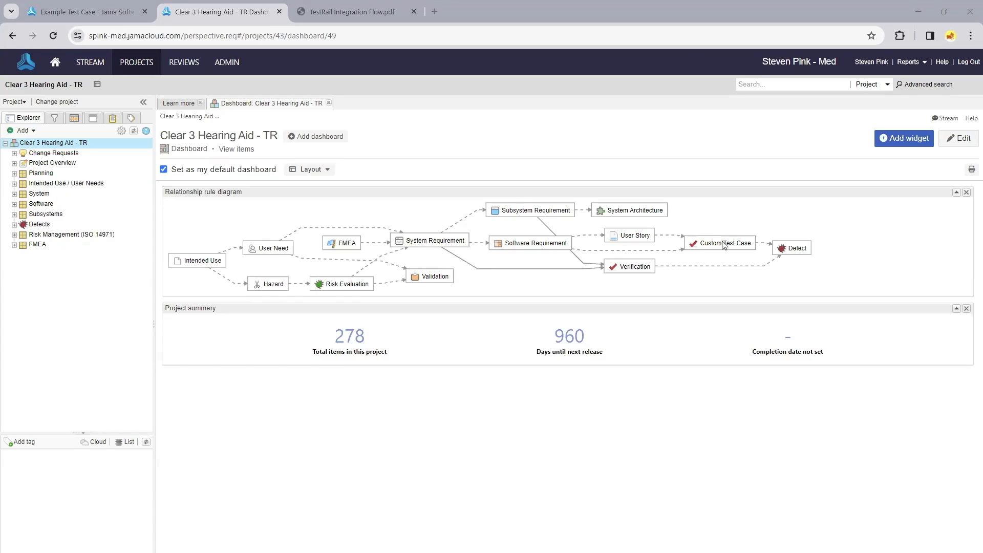
mouse_move(576, 246)
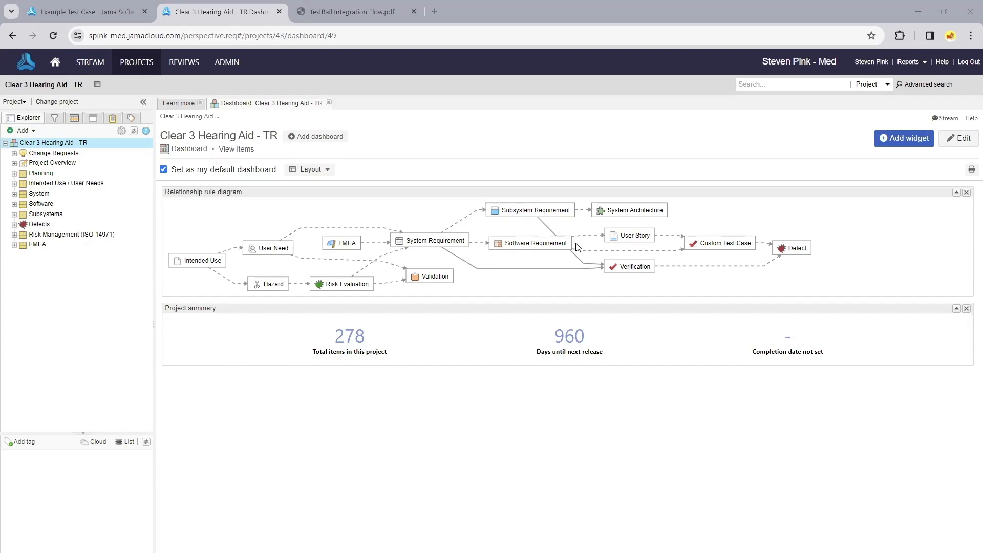
mouse_move(531, 224)
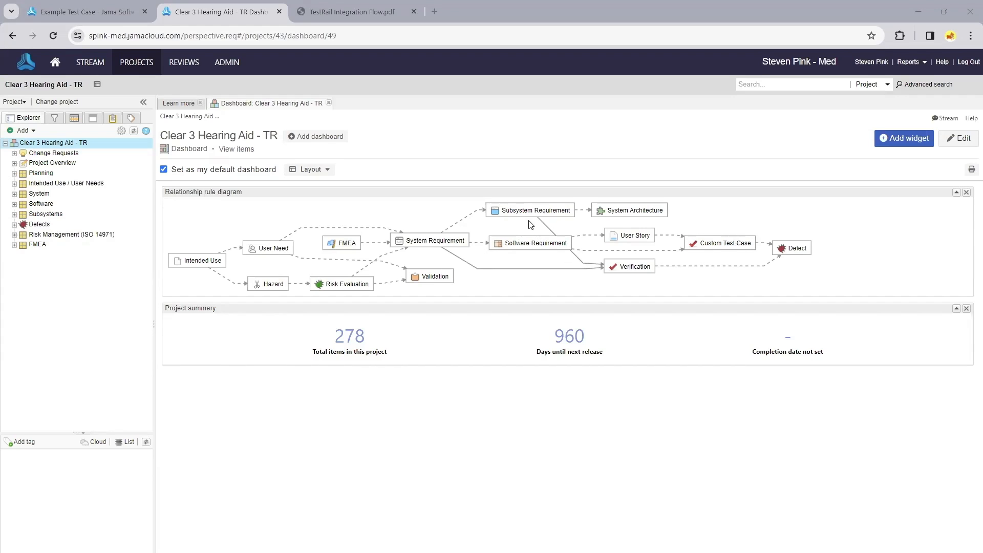
- Expand Software, Software Verification Suites and Demo Suite to reveal Section a
left_click(14, 203)
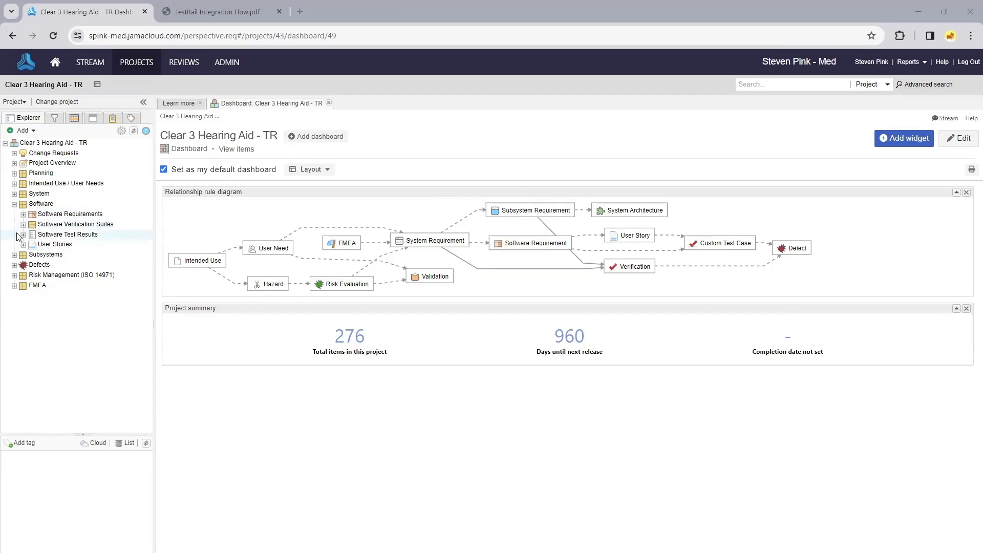
mouse_move(26, 236)
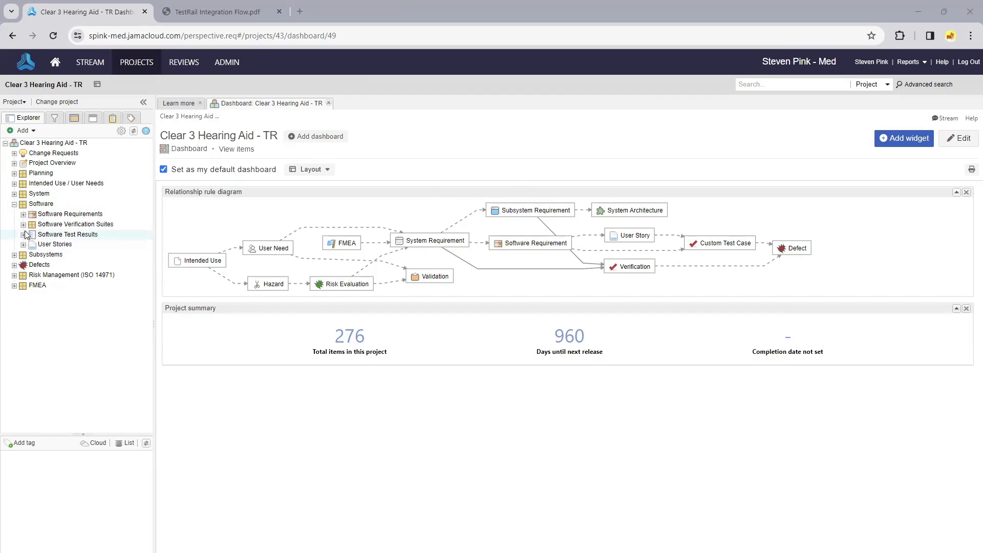
left_click(24, 224)
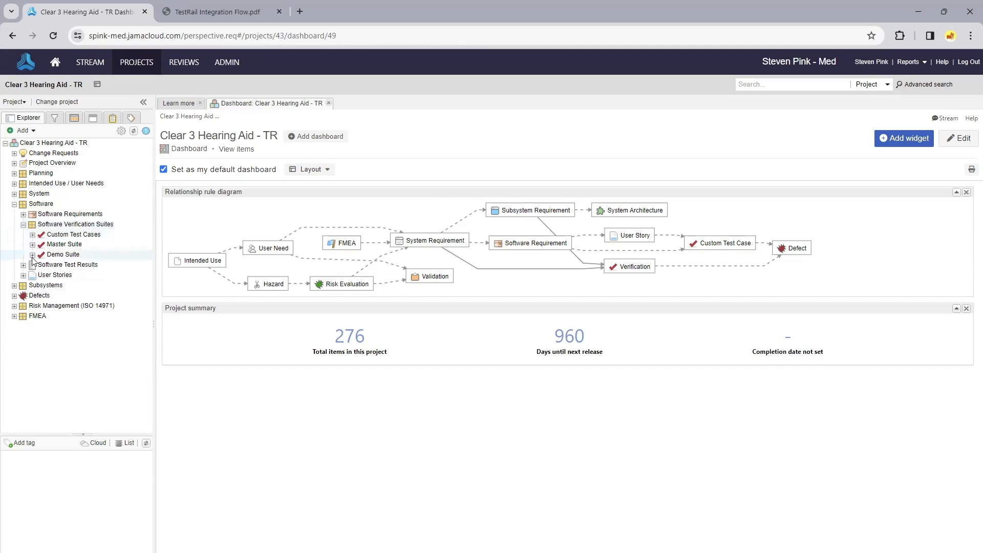
left_click(32, 254)
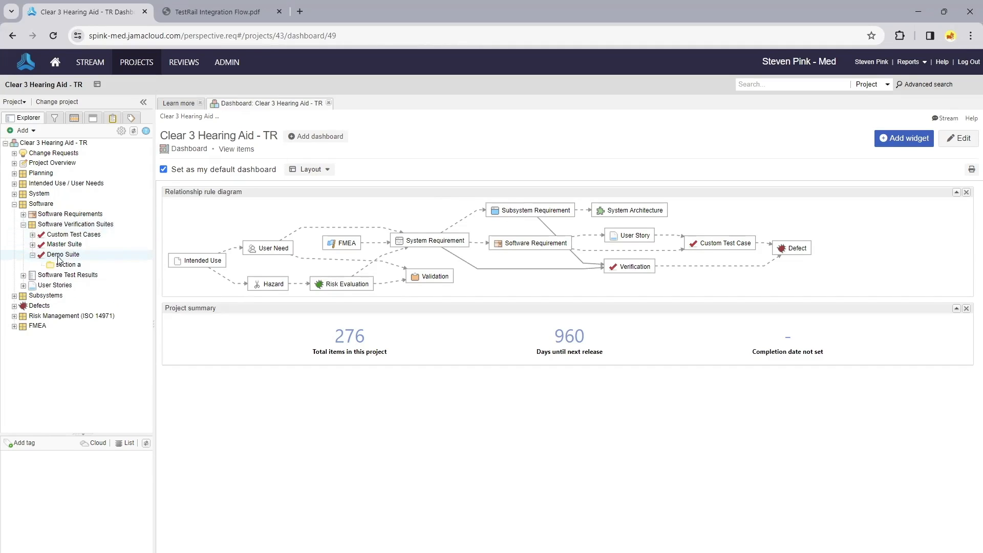
mouse_move(62, 254)
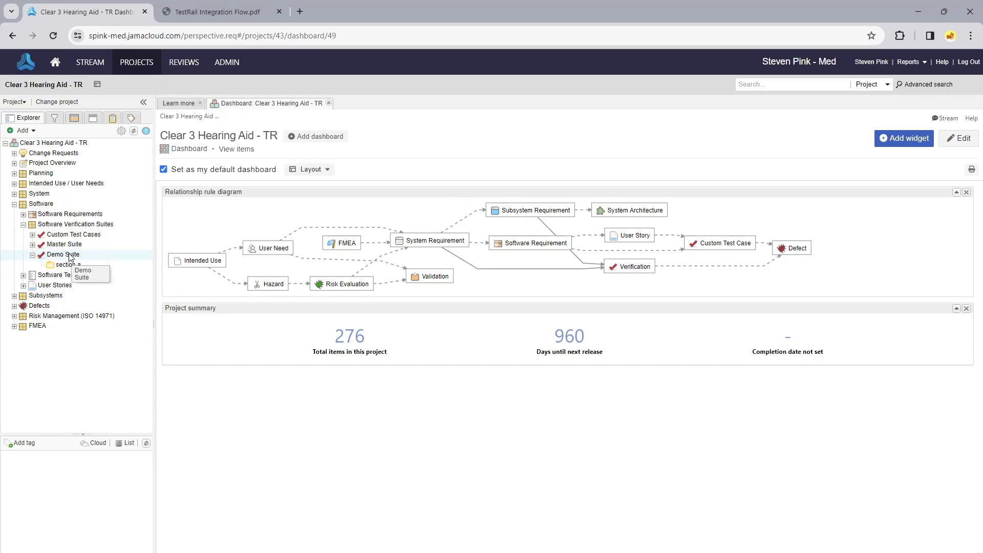
mouse_move(68, 265)
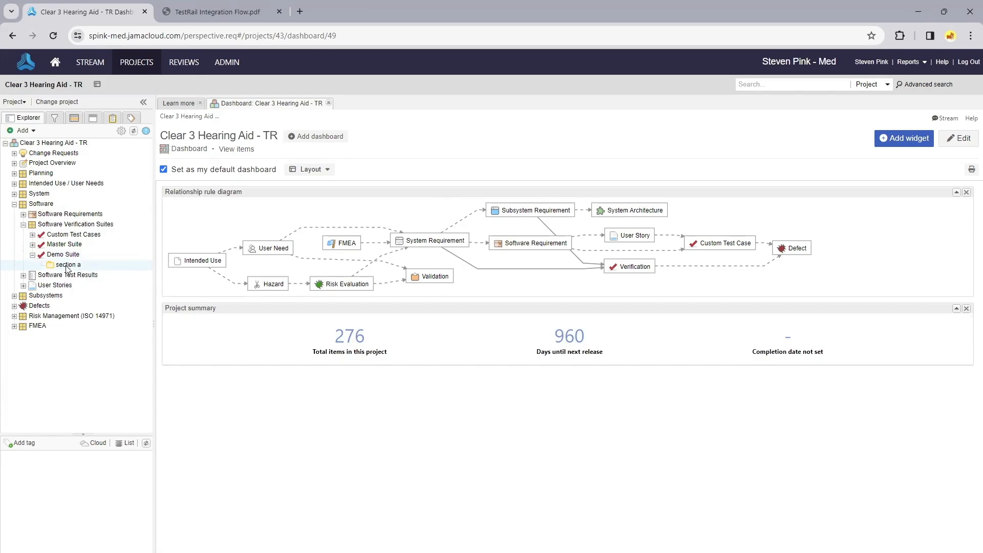
mouse_move(69, 264)
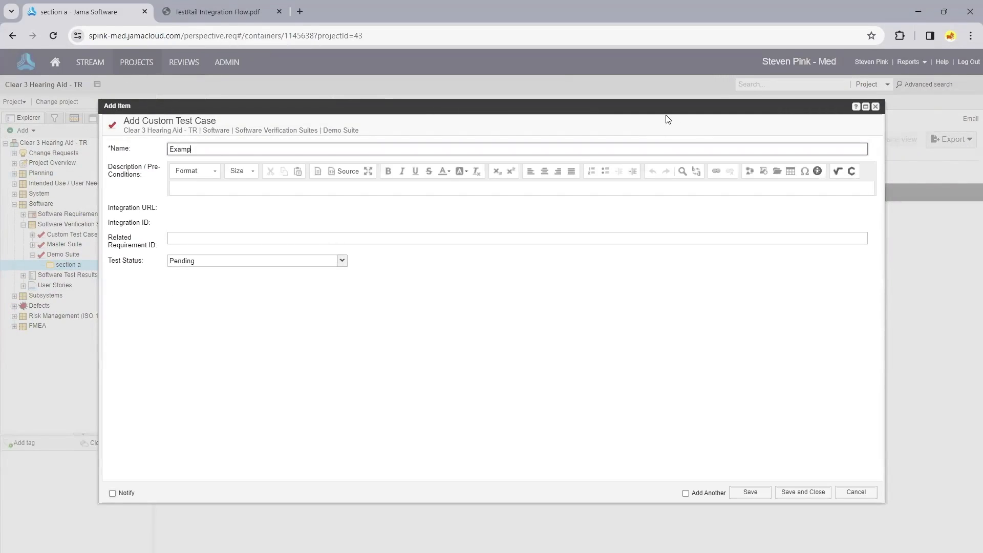
- Enter 'Example Test Case' as the new custom test case's name under section a
type("le Test Case")
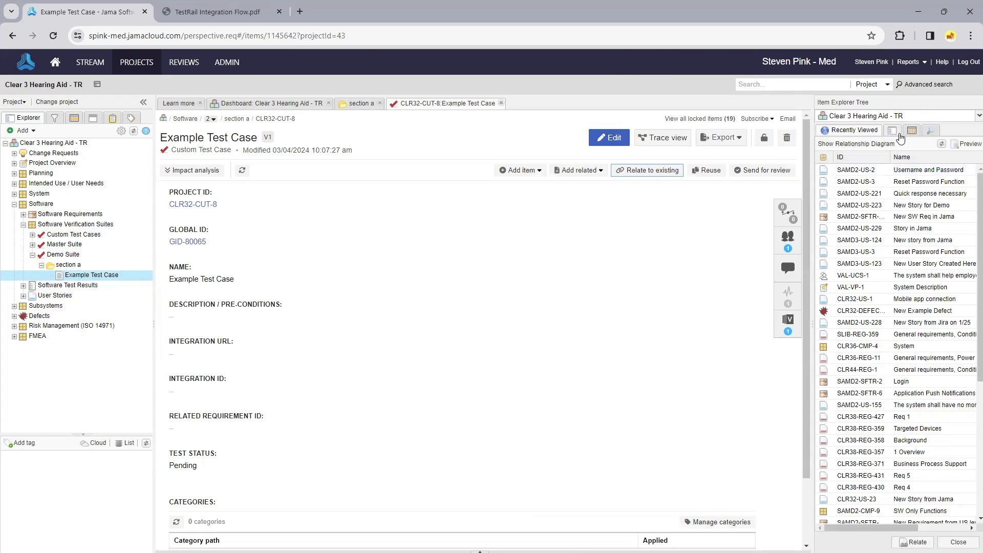
- Relate the iOS integration requirement from Software Requirements to the Example Test Case
left_click(865, 129)
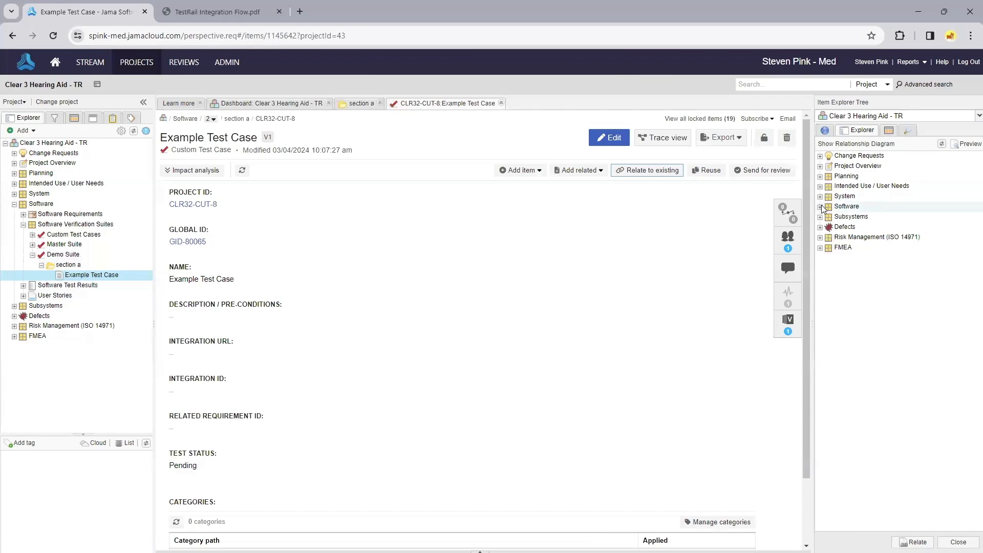
left_click(822, 216)
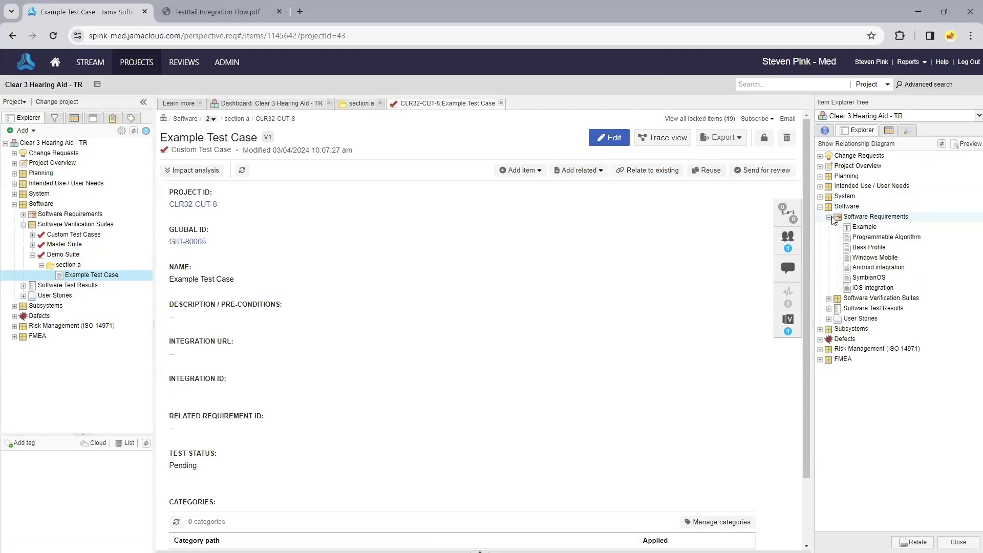
mouse_move(872, 287)
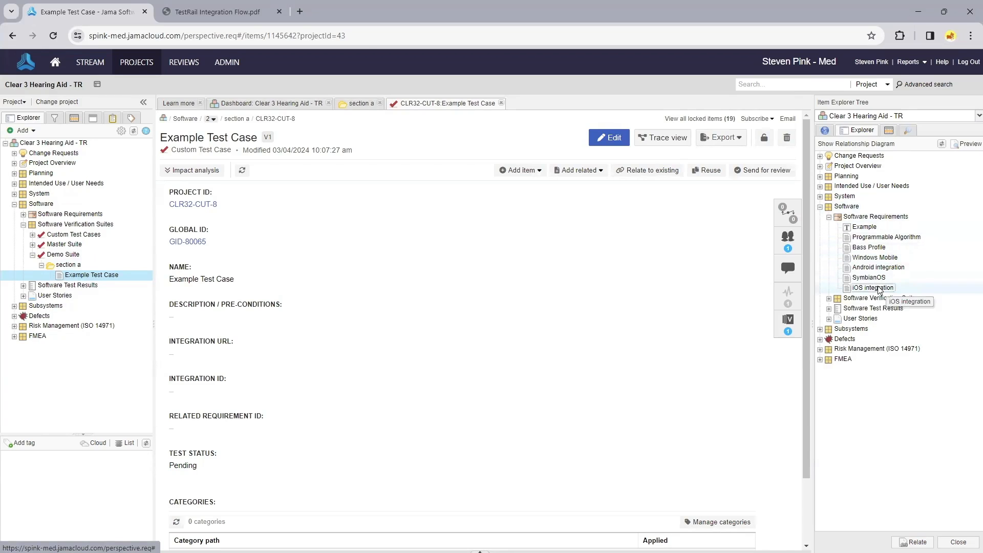
left_click(916, 542)
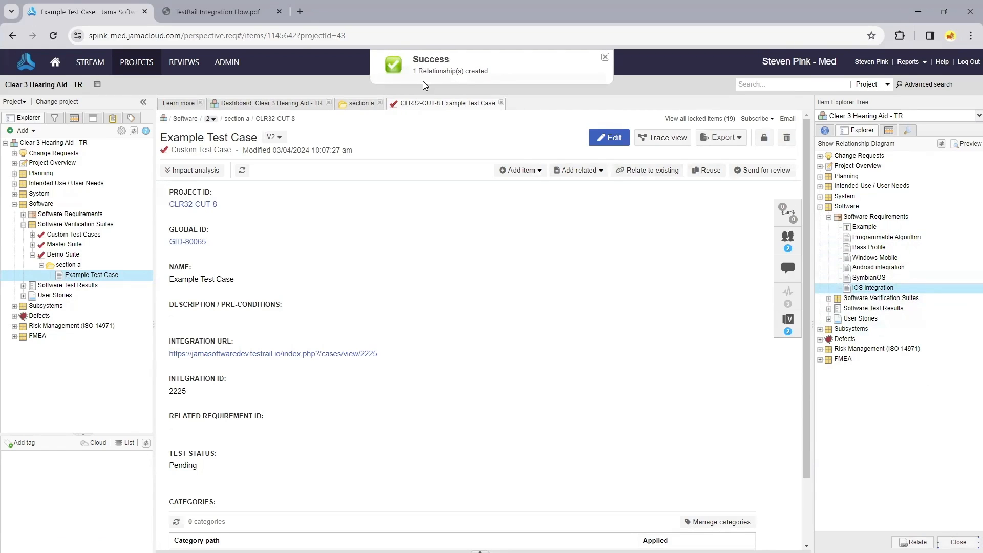
left_click(604, 56)
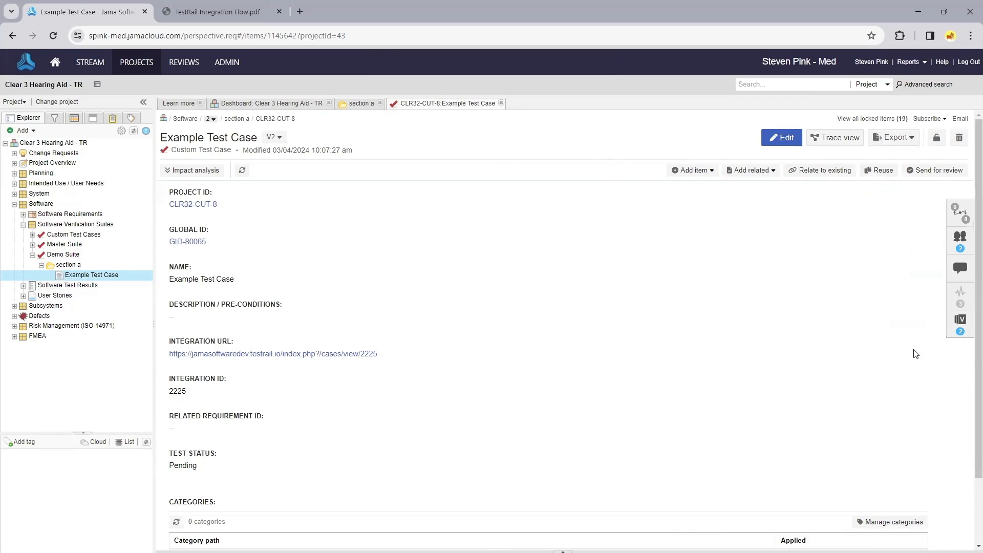
mouse_move(208, 358)
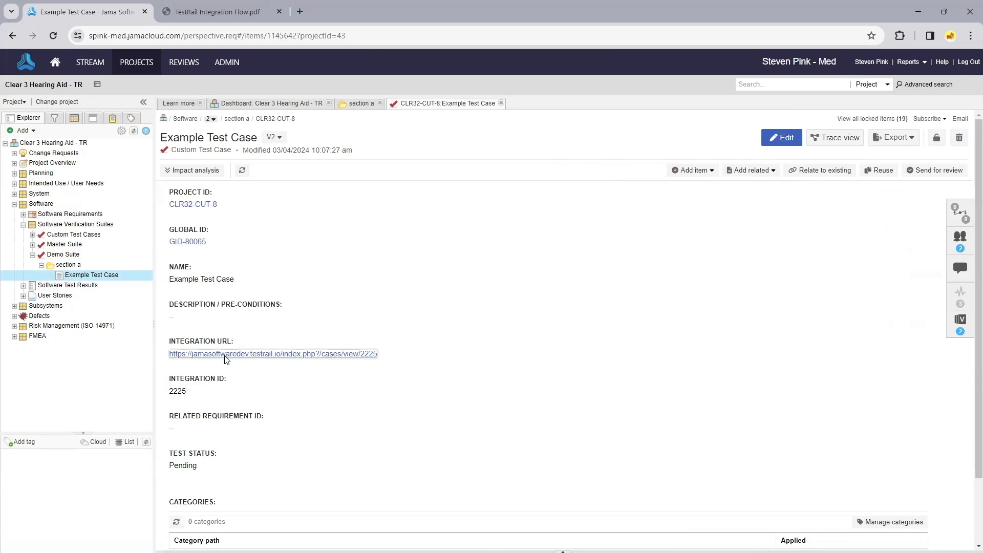
left_click(273, 354)
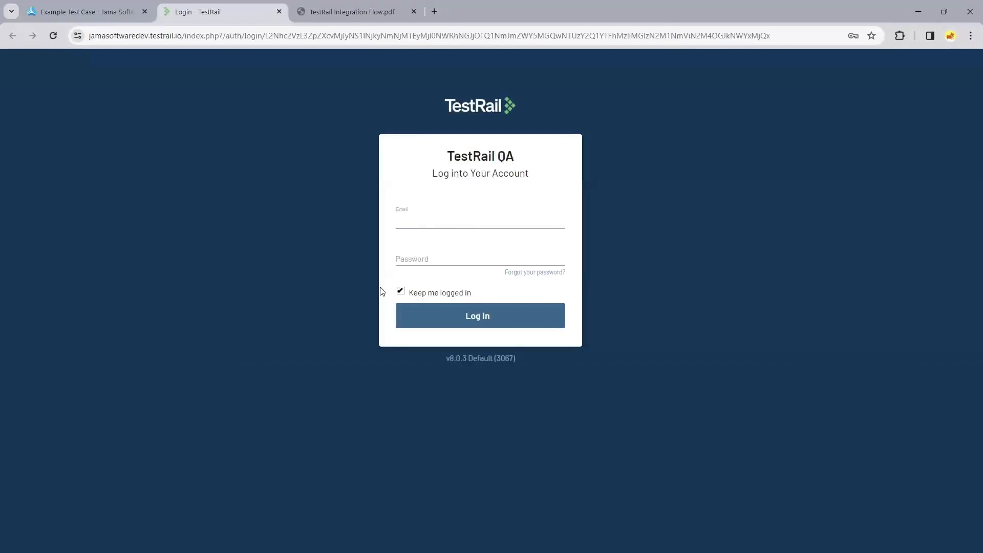
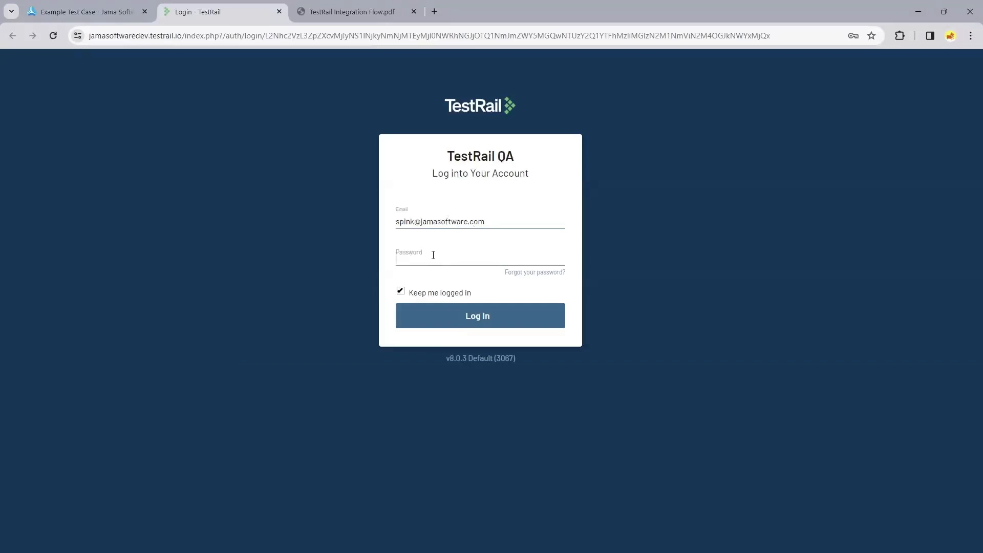
left_click(480, 315)
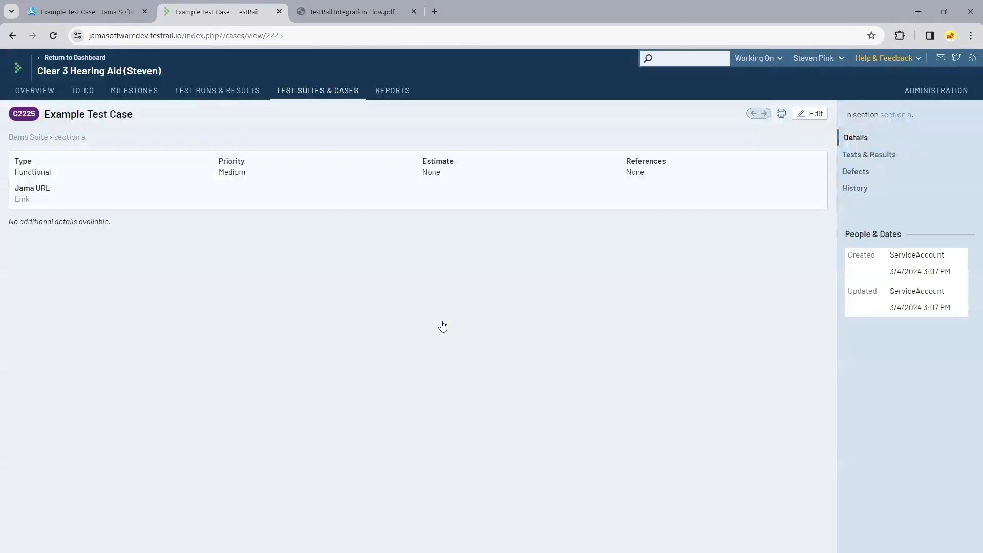
mouse_move(346, 264)
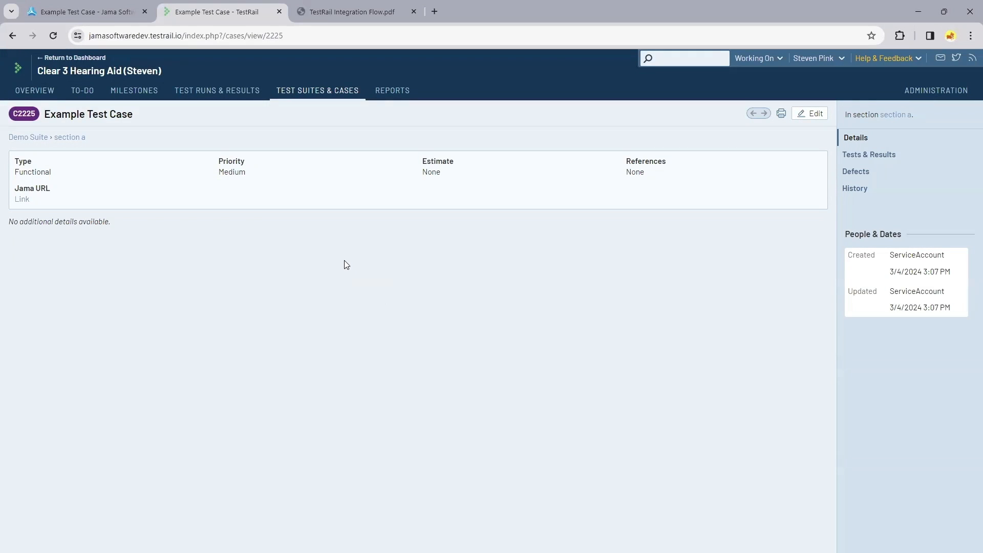
mouse_move(133, 169)
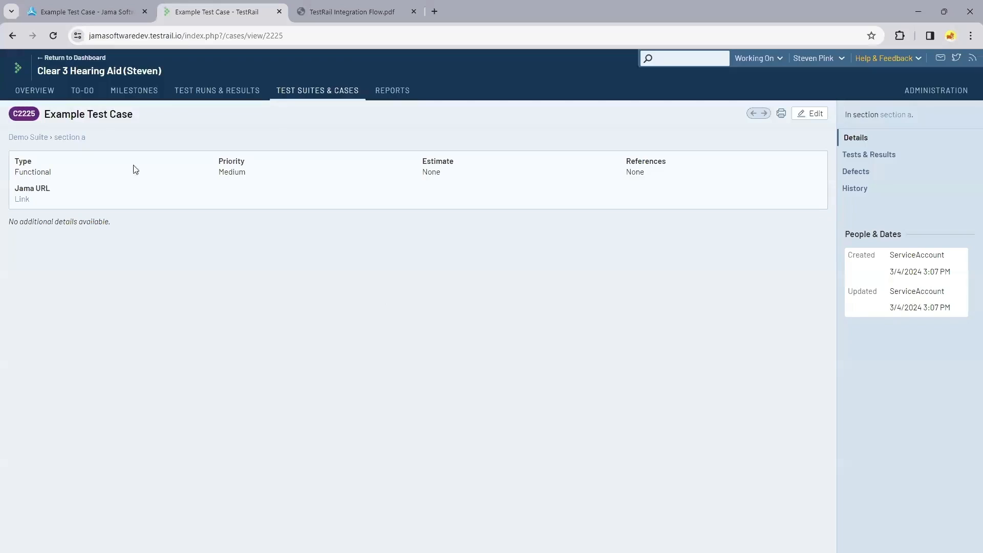
mouse_move(123, 171)
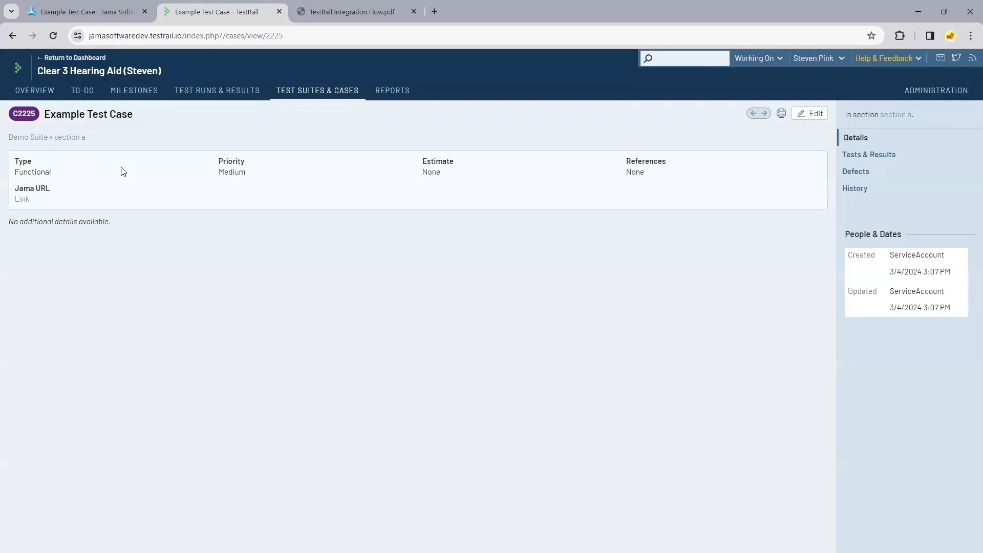
mouse_move(28, 137)
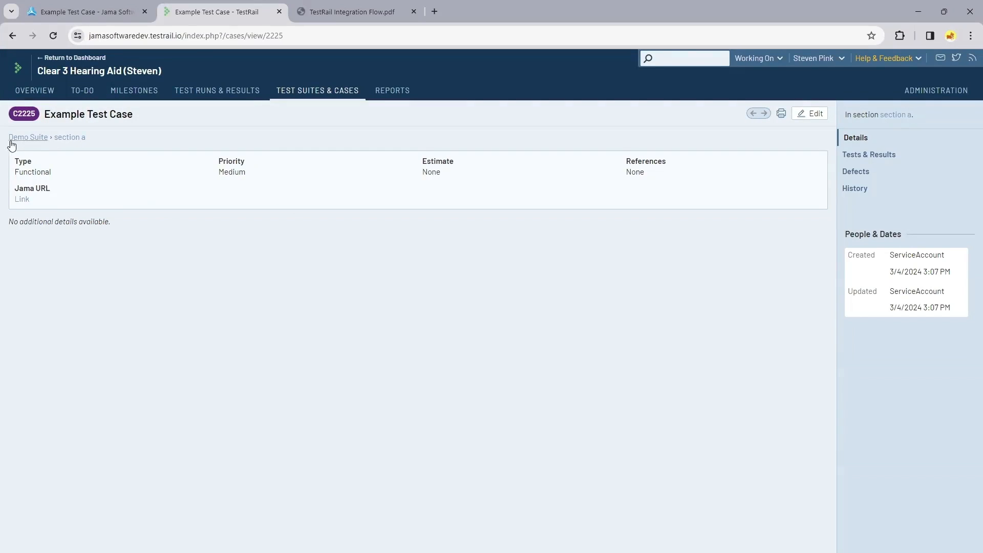
mouse_move(70, 136)
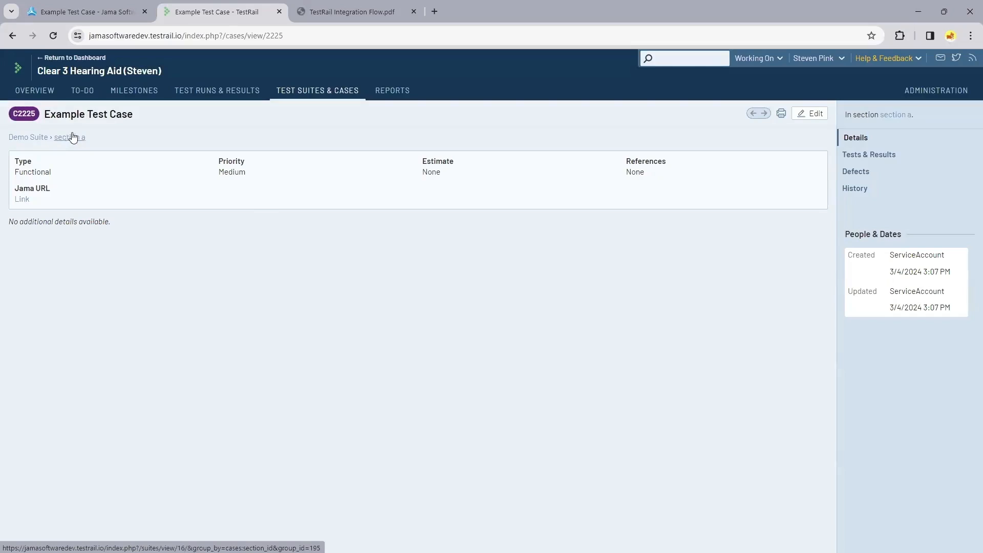
mouse_move(75, 139)
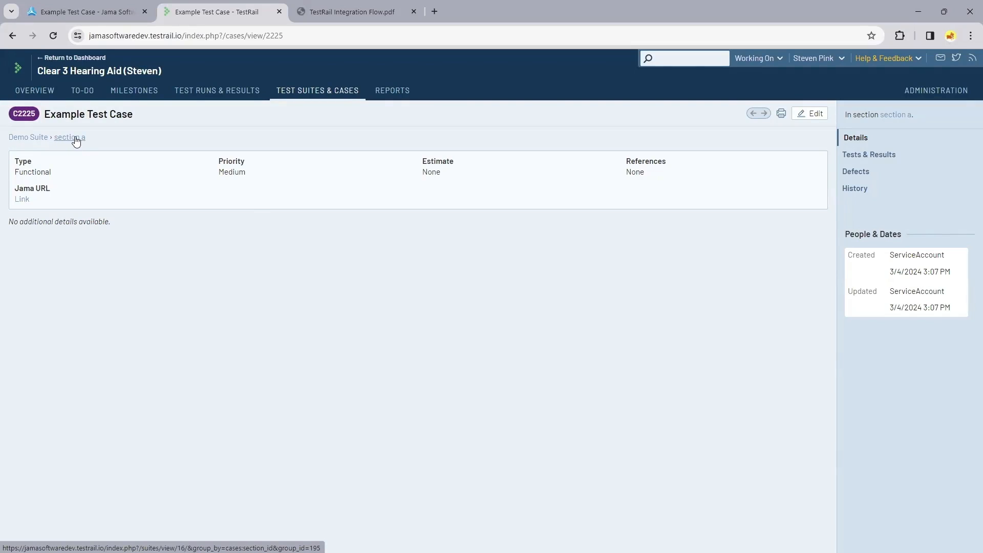
mouse_move(217, 90)
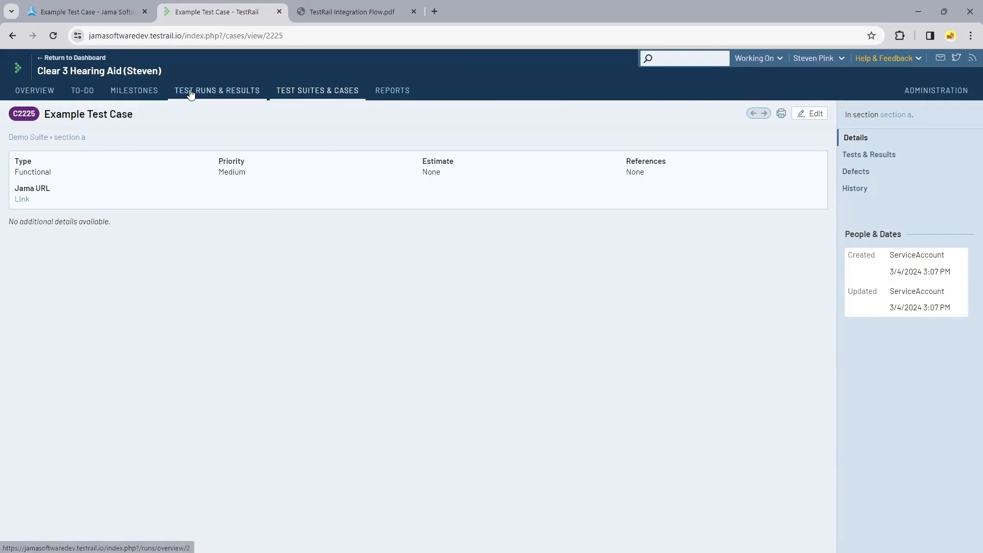
- Open the Test Runs & Results page and start a new test run
left_click(217, 90)
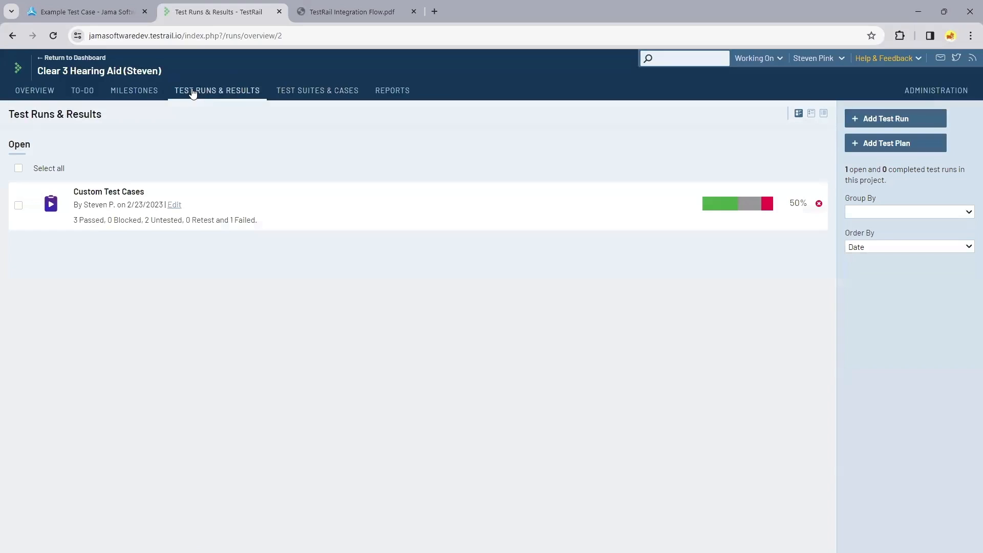
mouse_move(888, 118)
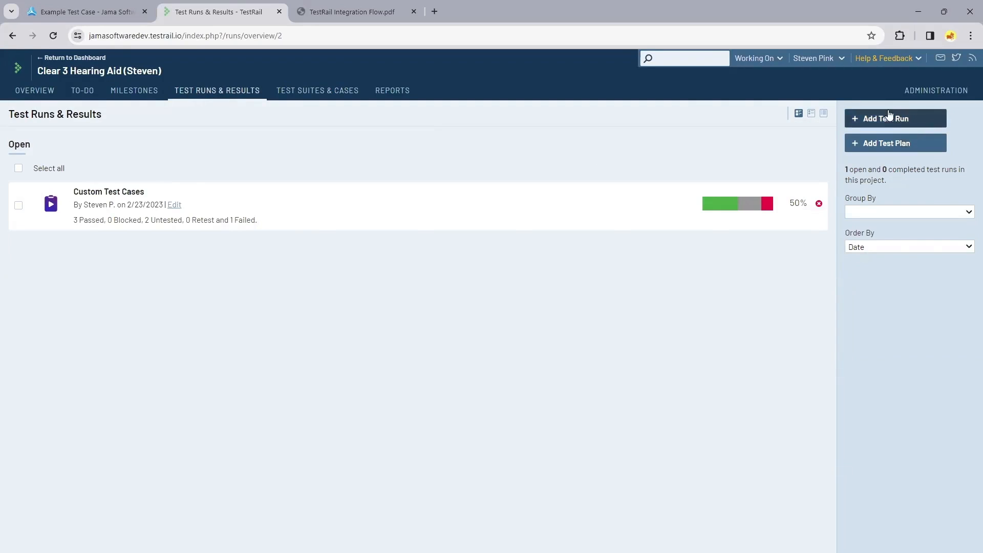
left_click(888, 118)
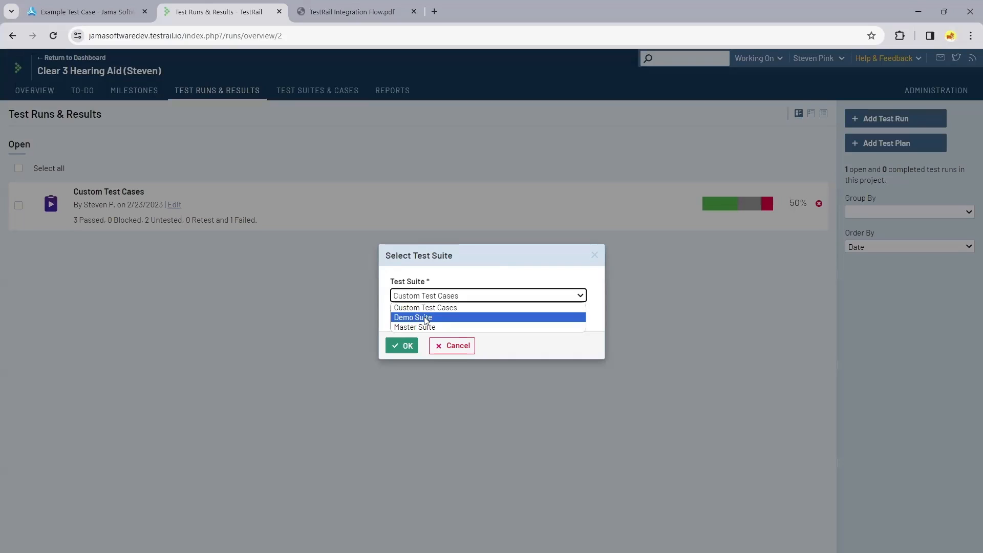
- Create a Demo Suite test run including all test cases
left_click(412, 317)
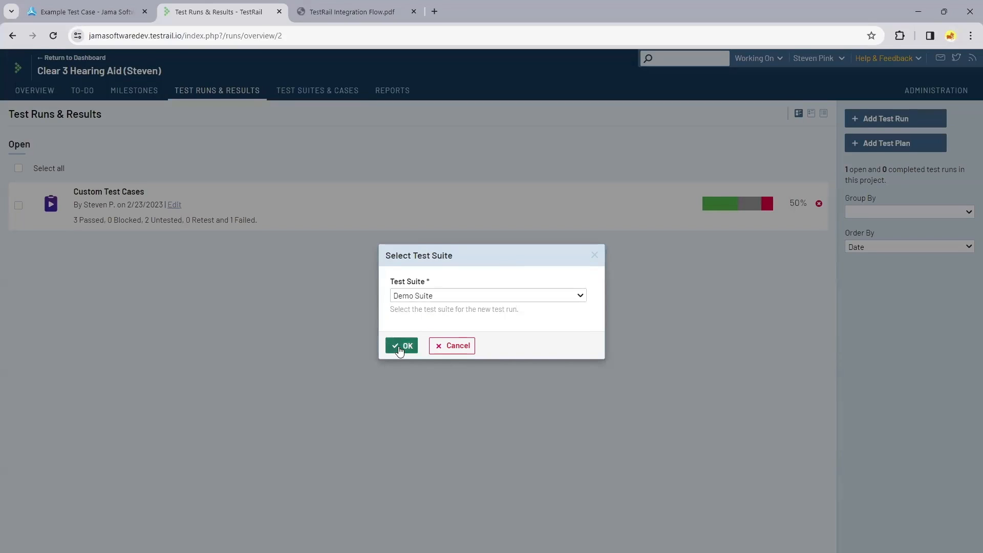
left_click(402, 346)
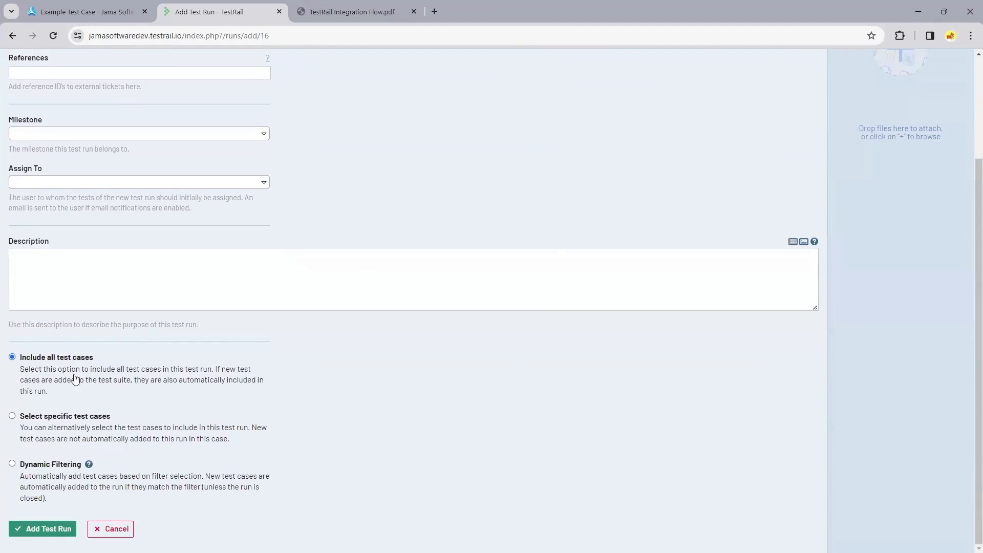
left_click(42, 529)
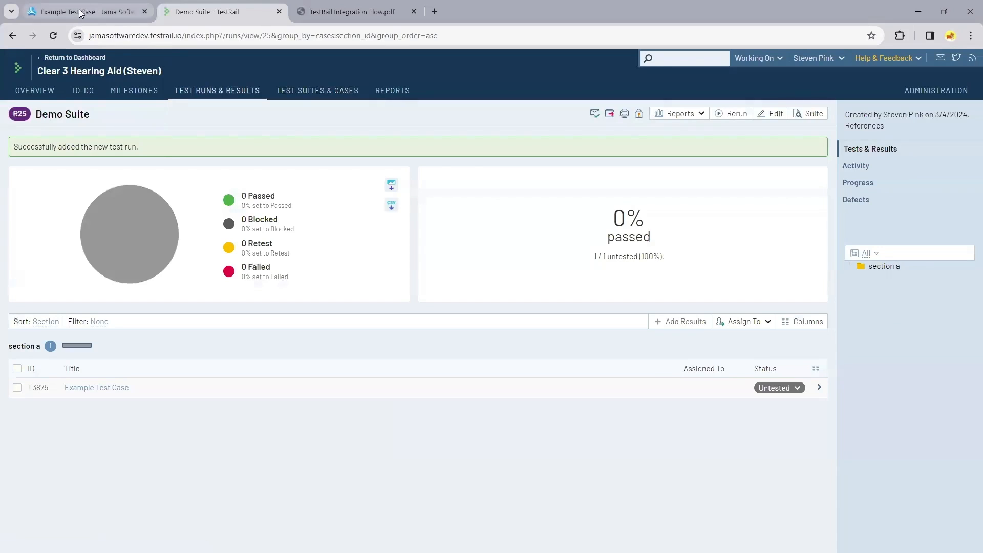
left_click(81, 11)
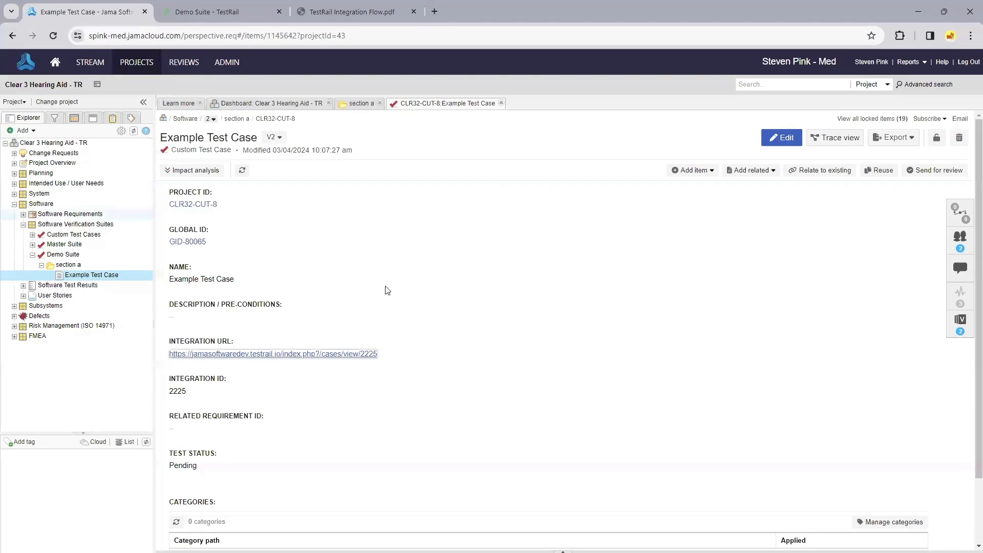
mouse_move(960, 212)
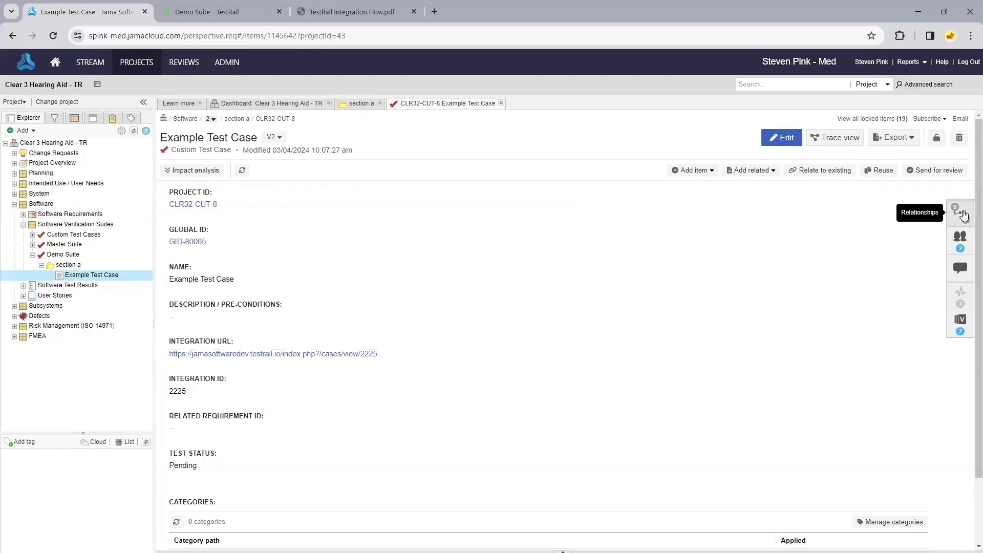
left_click(960, 217)
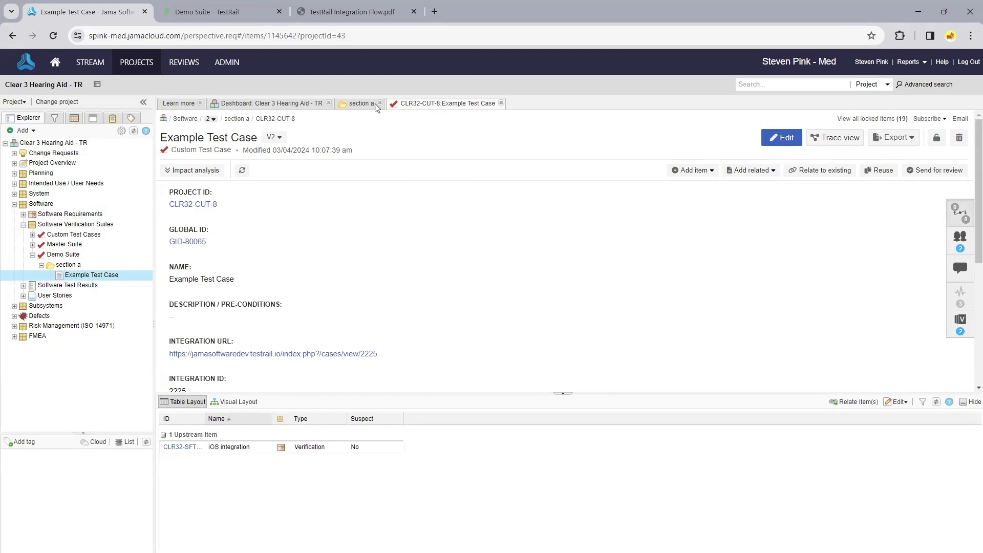
left_click(351, 11)
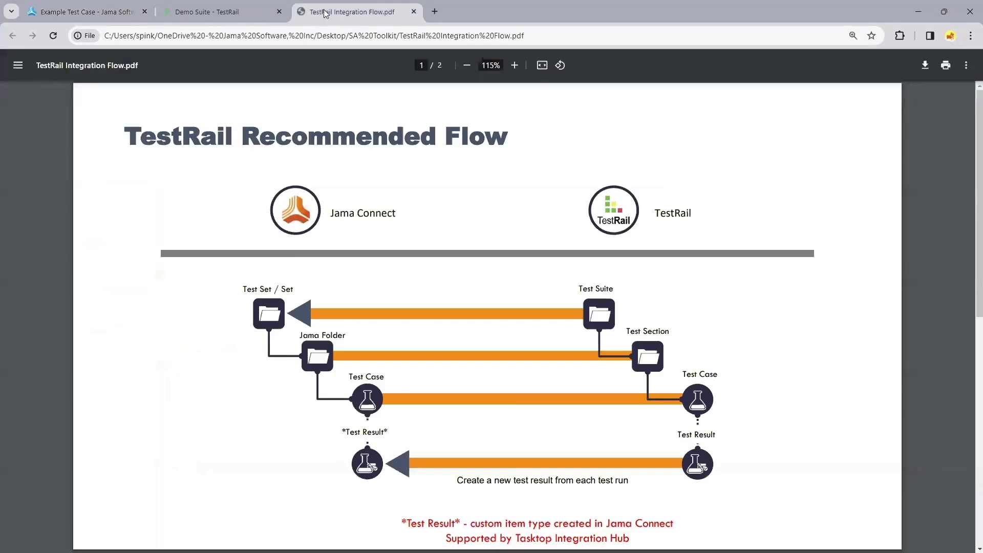
left_click(219, 11)
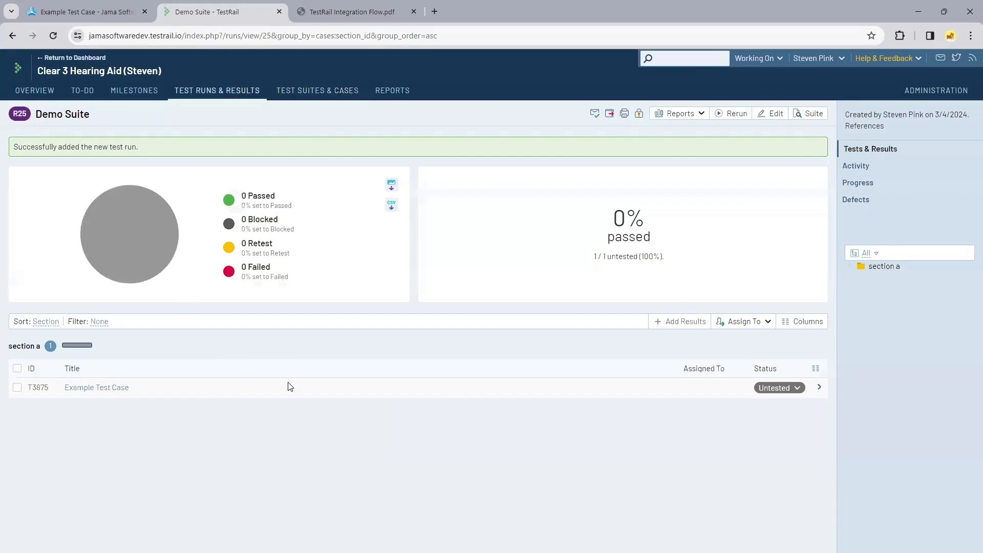
- Set the Example Test Case status to Passed in run R25 and save the result
left_click(778, 387)
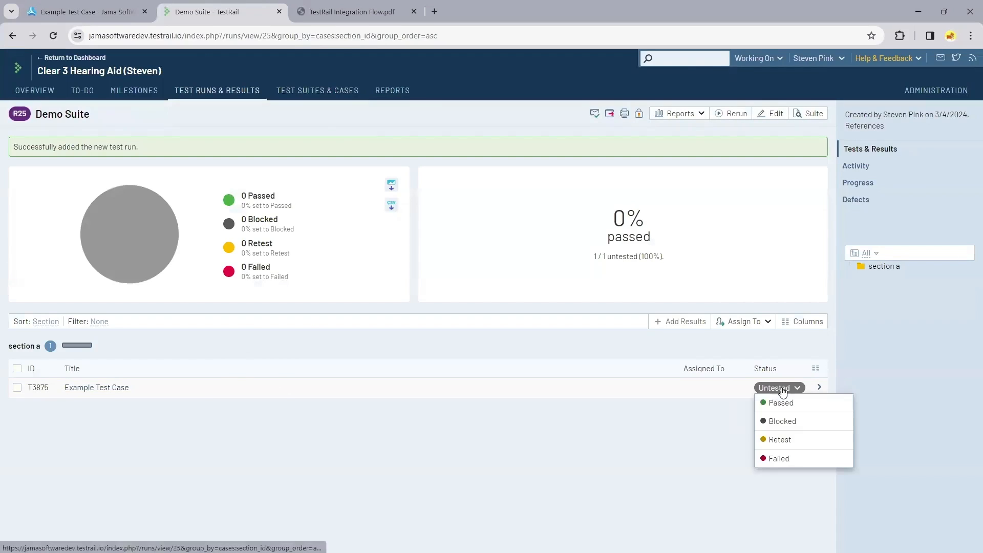
left_click(780, 403)
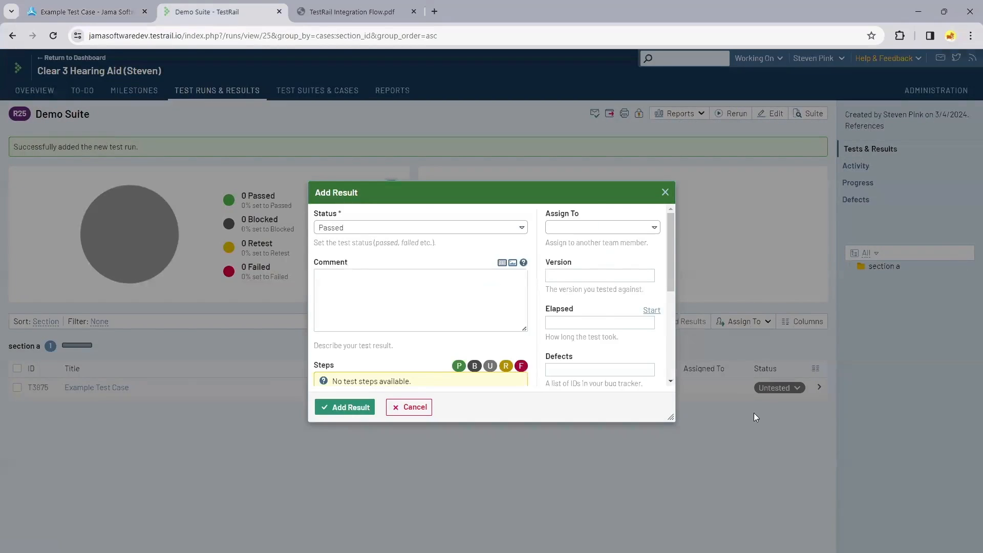
left_click(344, 407)
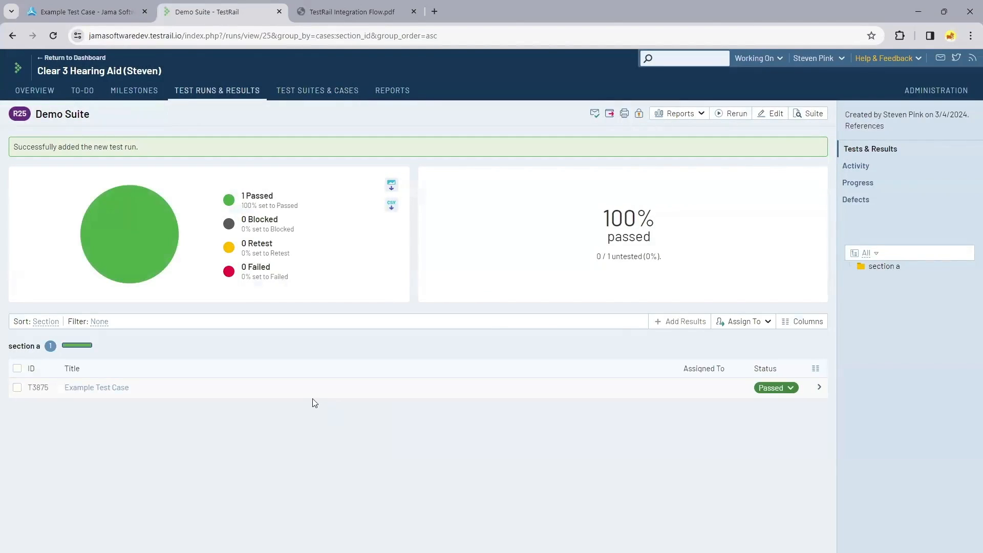
mouse_move(319, 316)
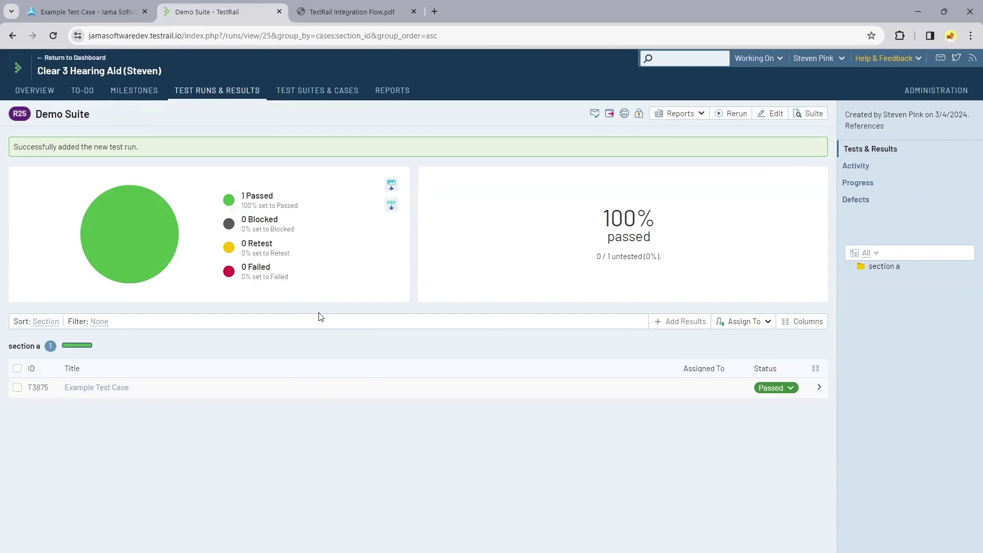
left_click(95, 387)
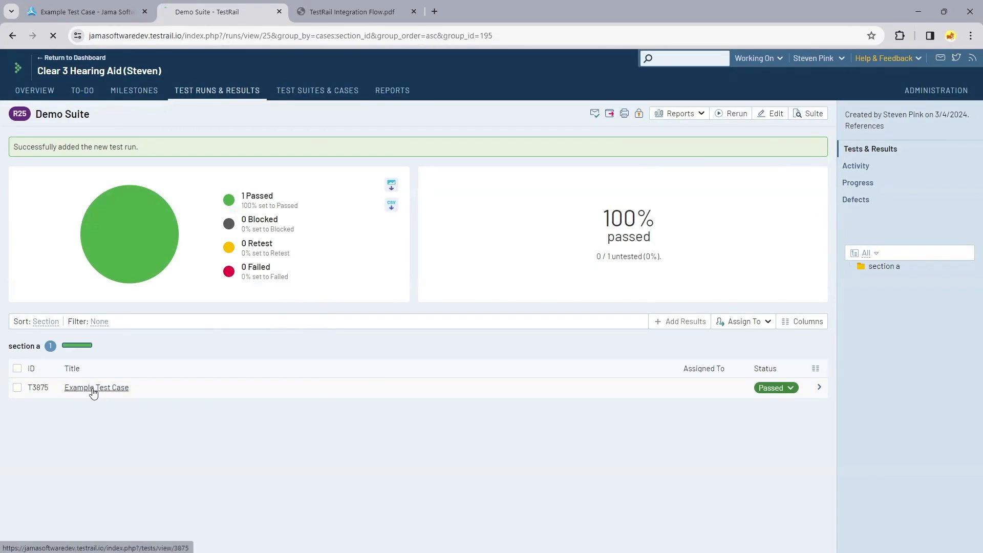
- Open test T3875's details and follow its Jama URL link back to Jama Connect
left_click(95, 387)
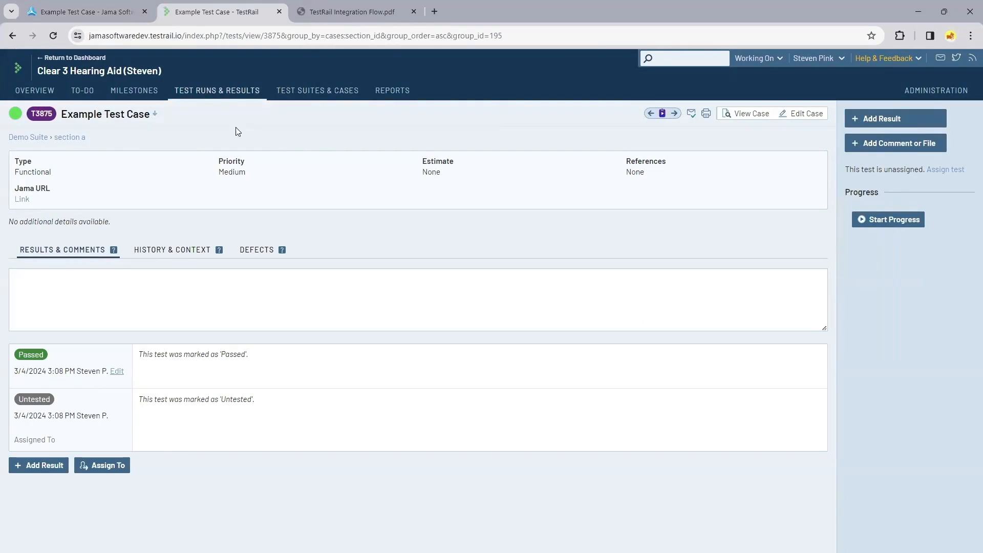
mouse_move(90, 209)
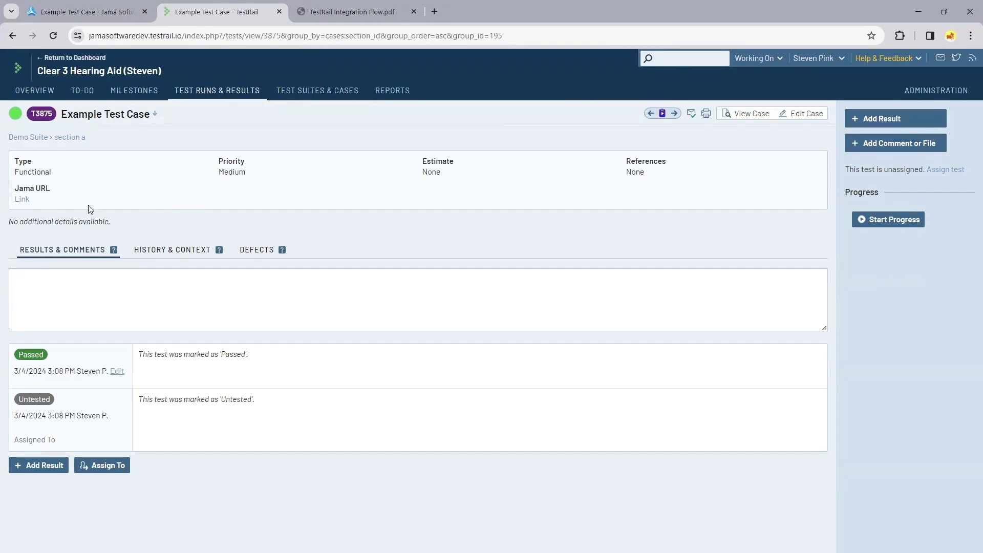
mouse_move(22, 201)
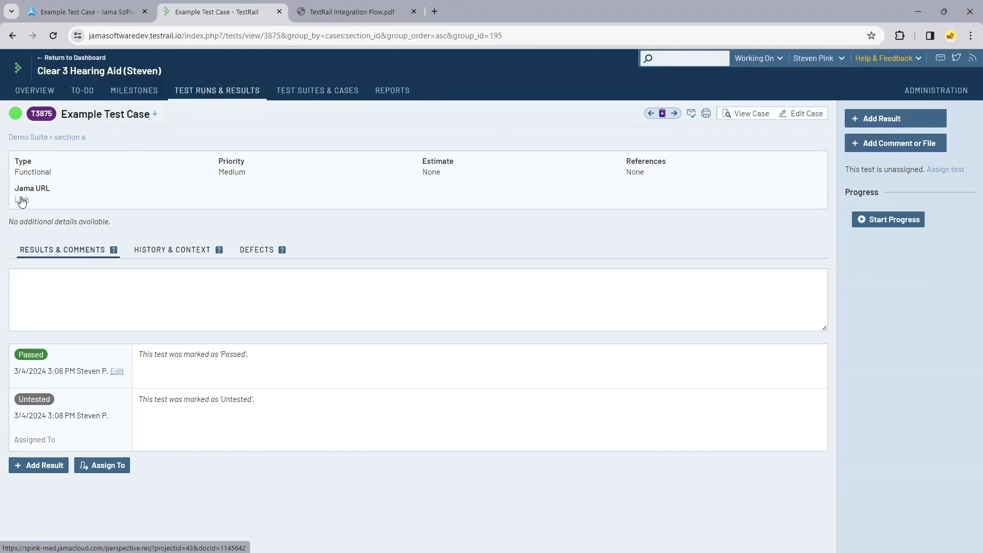
left_click(22, 200)
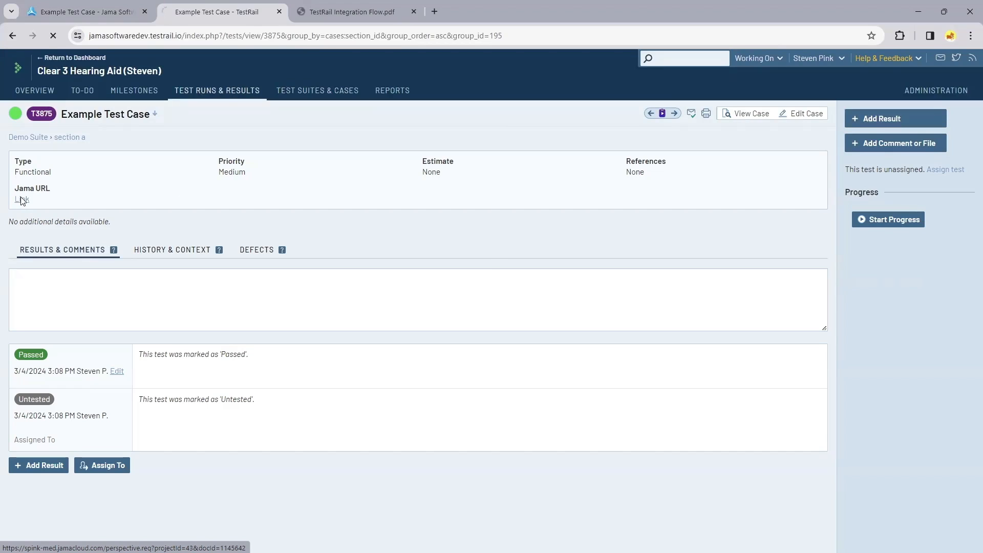
left_click(22, 199)
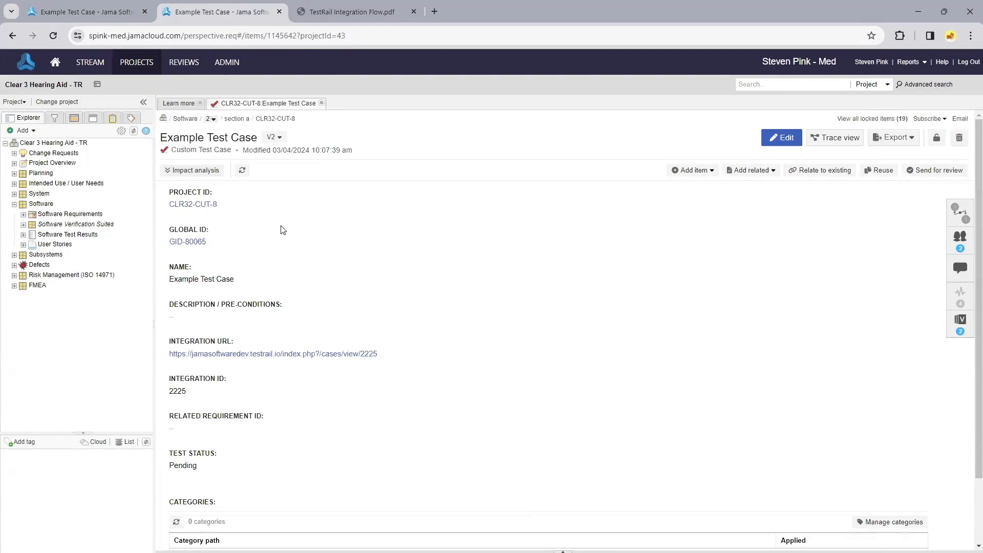
- Open downstream result CLR32-CUTR-45 showing Passed, then the Software Requirements set
left_click(23, 223)
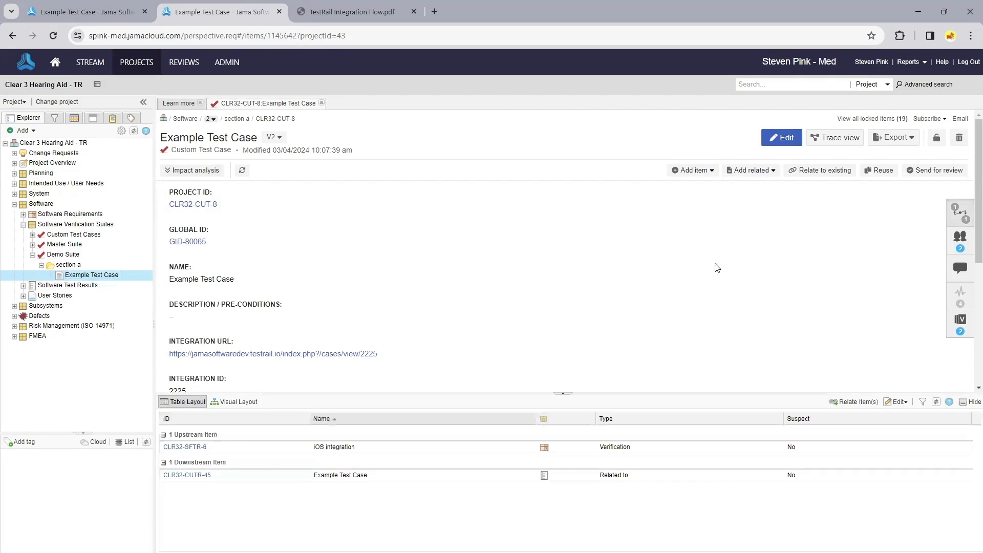
mouse_move(186, 474)
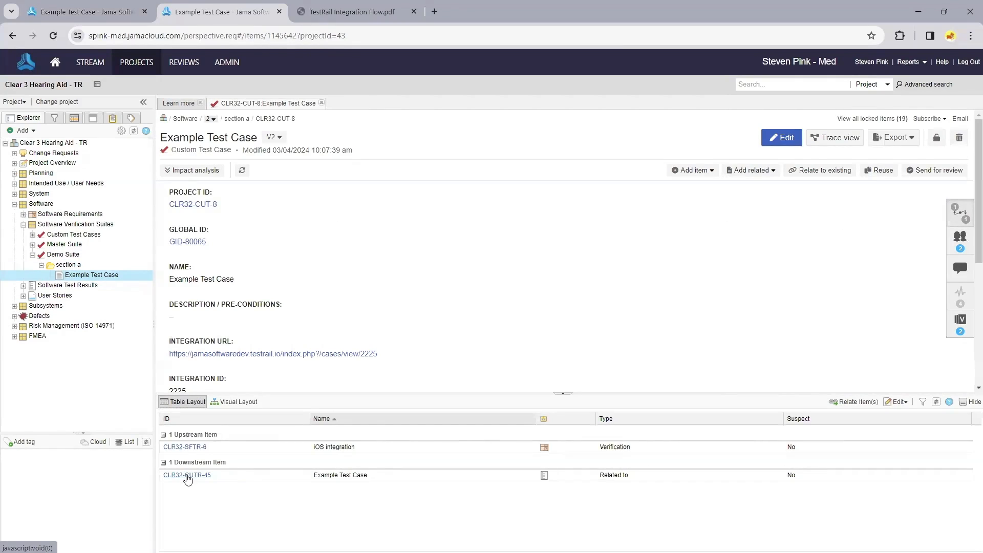
left_click(187, 475)
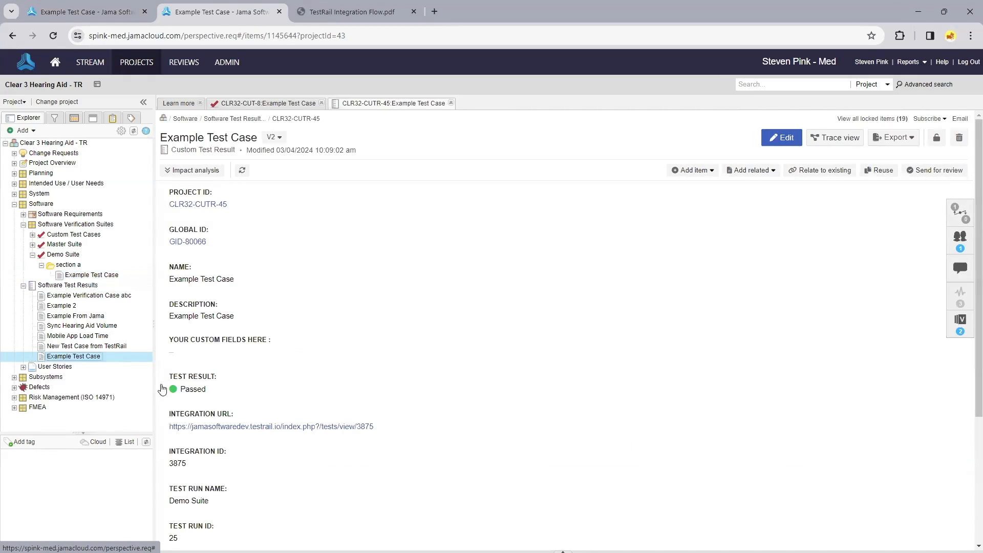
mouse_move(218, 407)
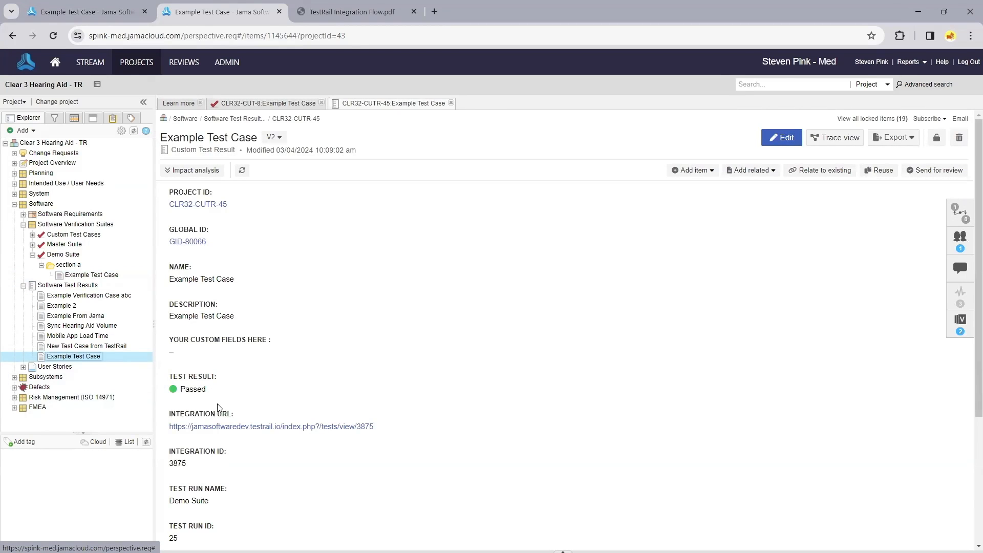
mouse_move(235, 408)
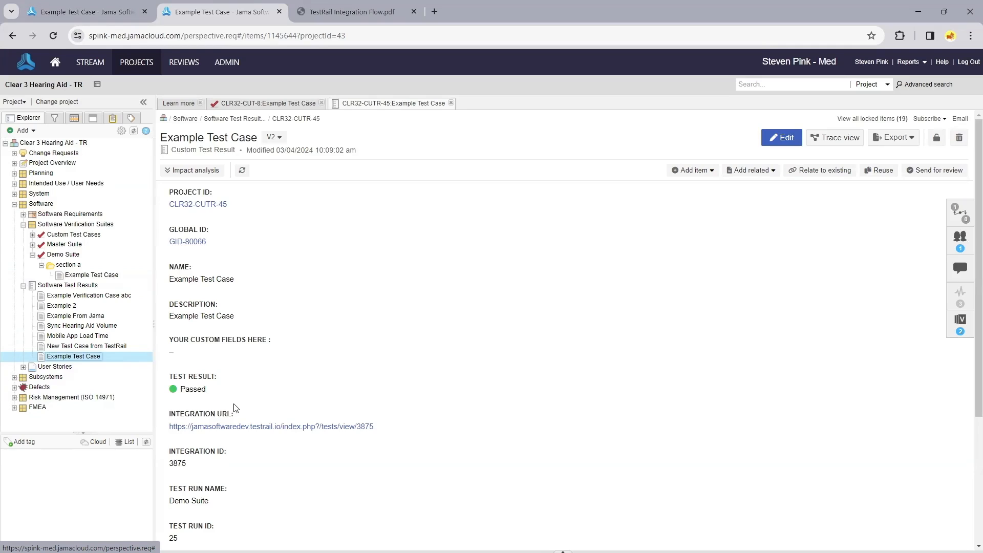
mouse_move(227, 407)
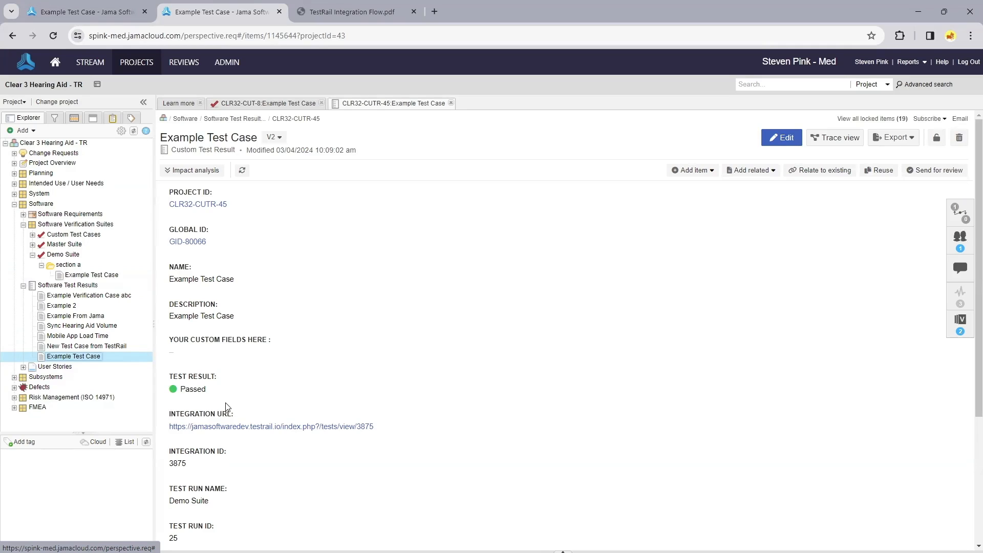
mouse_move(283, 363)
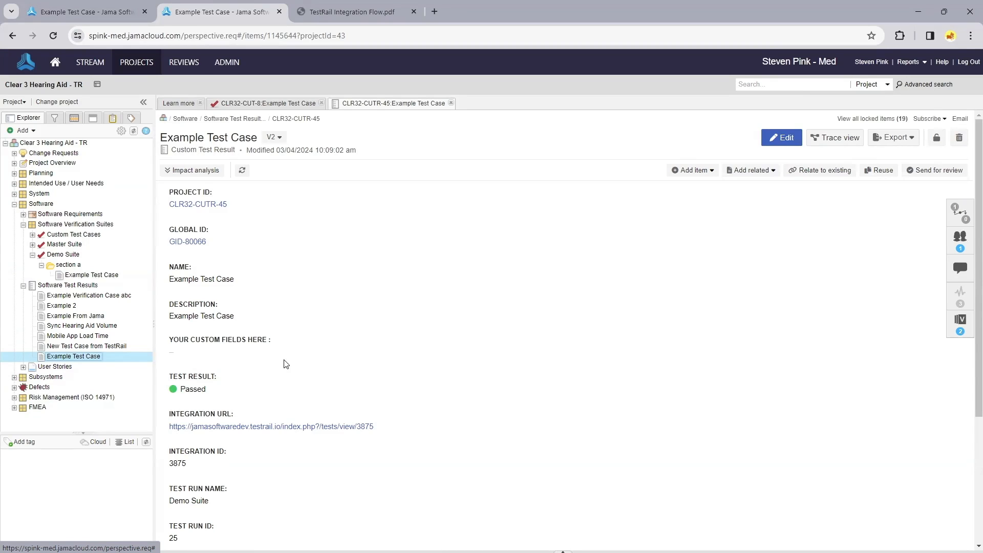
mouse_move(304, 273)
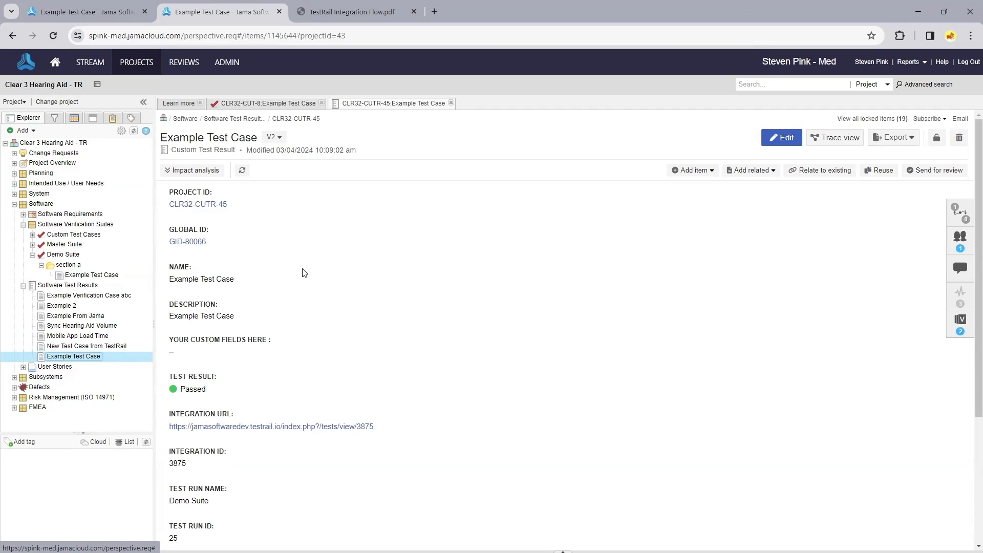
mouse_move(70, 214)
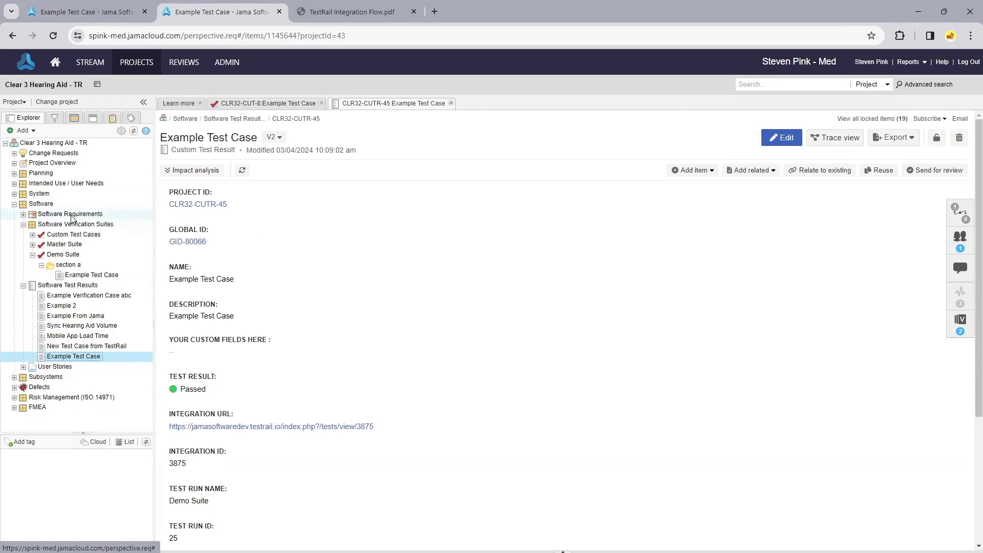
left_click(70, 214)
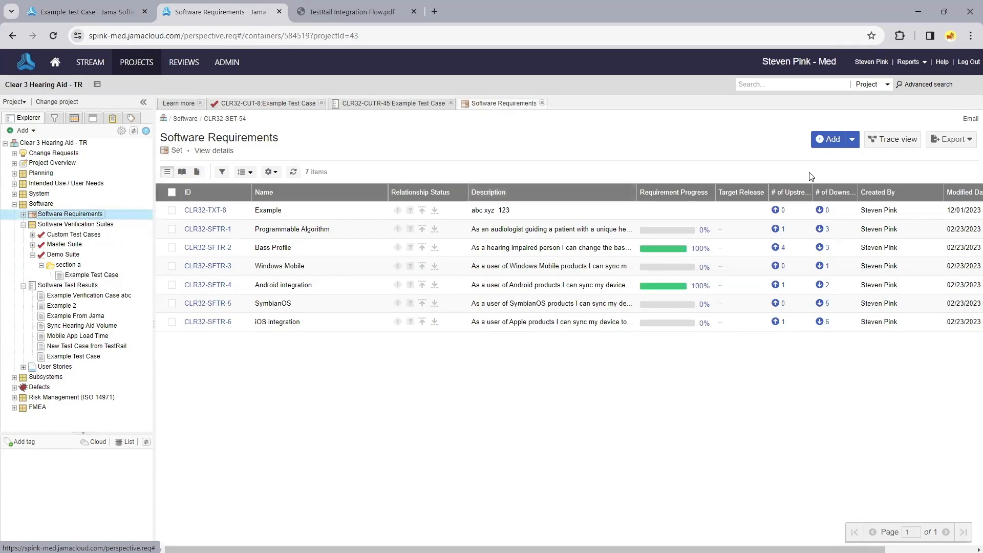
- Trace Software Requirements with the first level filtered to Custom Test Case items
left_click(893, 139)
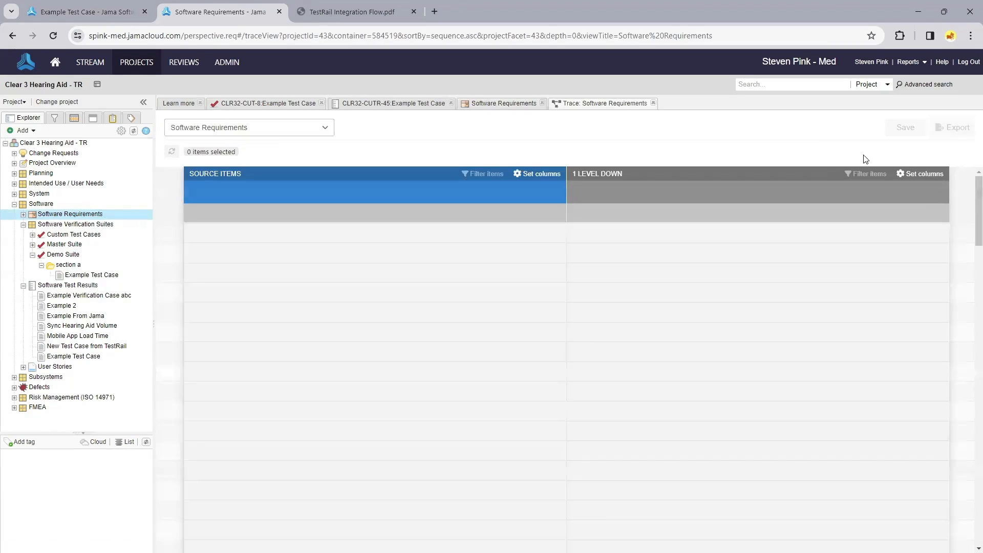
left_click(867, 173)
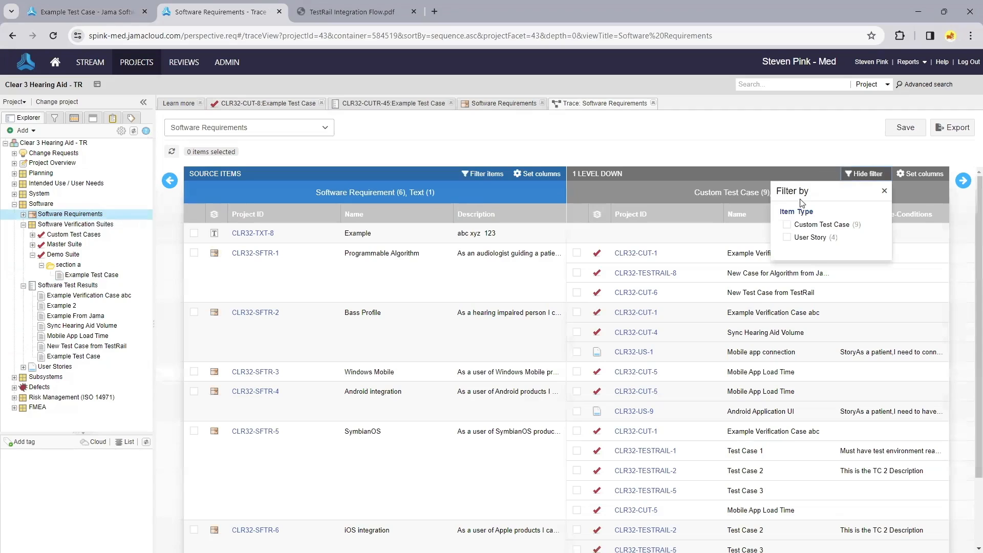
left_click(788, 225)
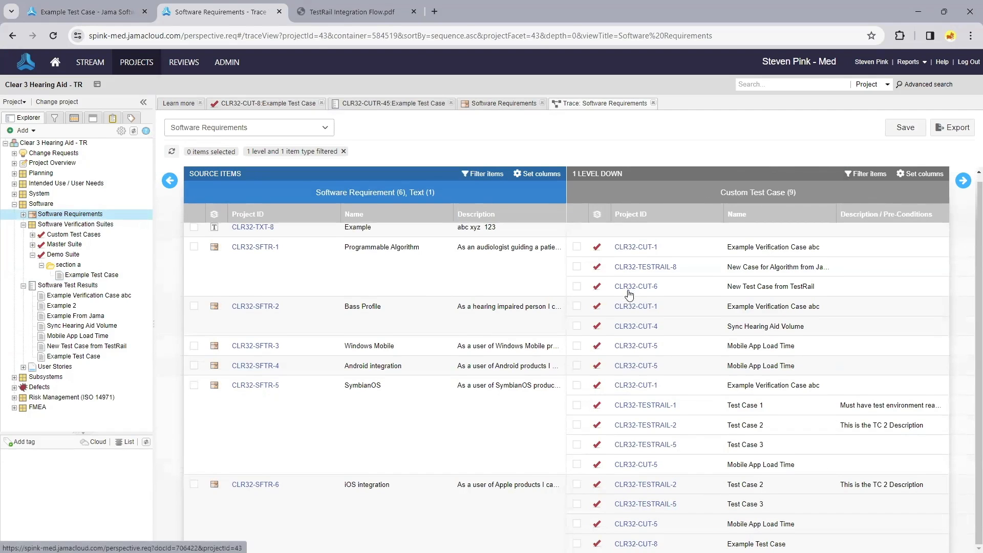
mouse_move(665, 339)
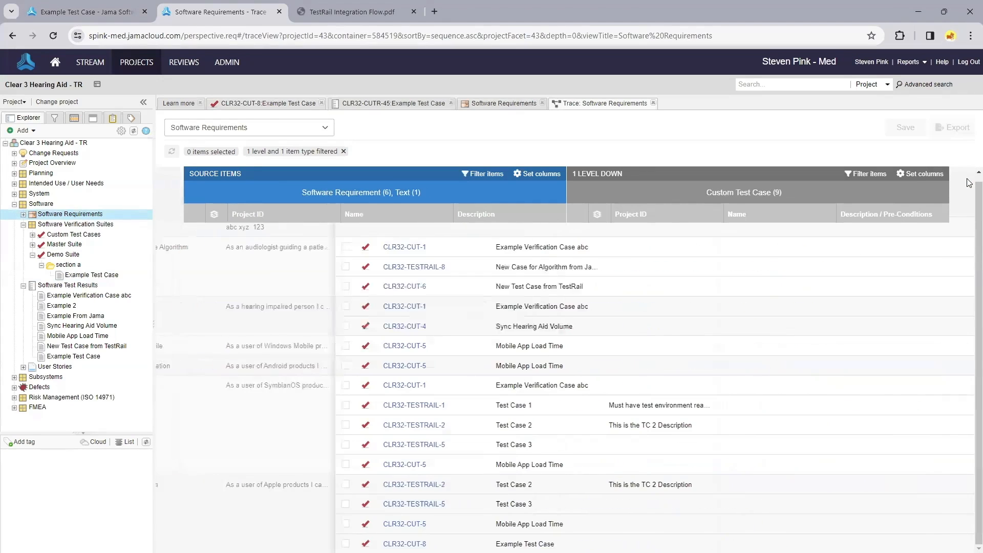
- Extend the trace one level down and add Status and Test Result columns
left_click(967, 180)
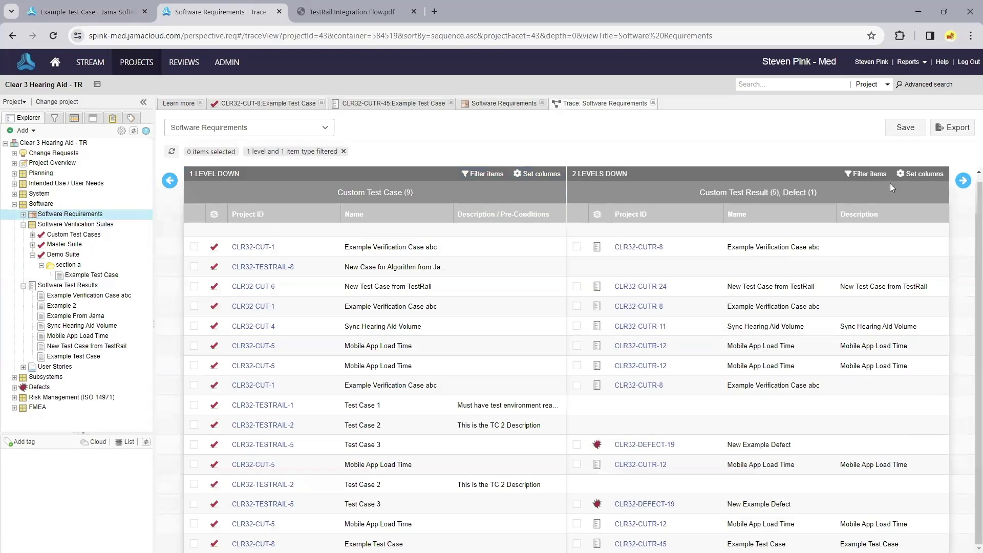
left_click(922, 174)
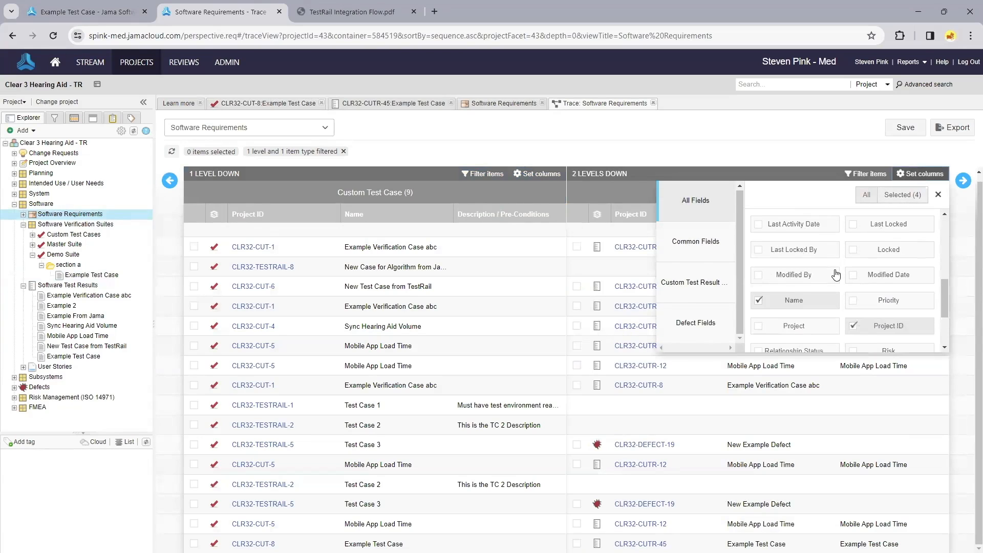
scroll("down", 3)
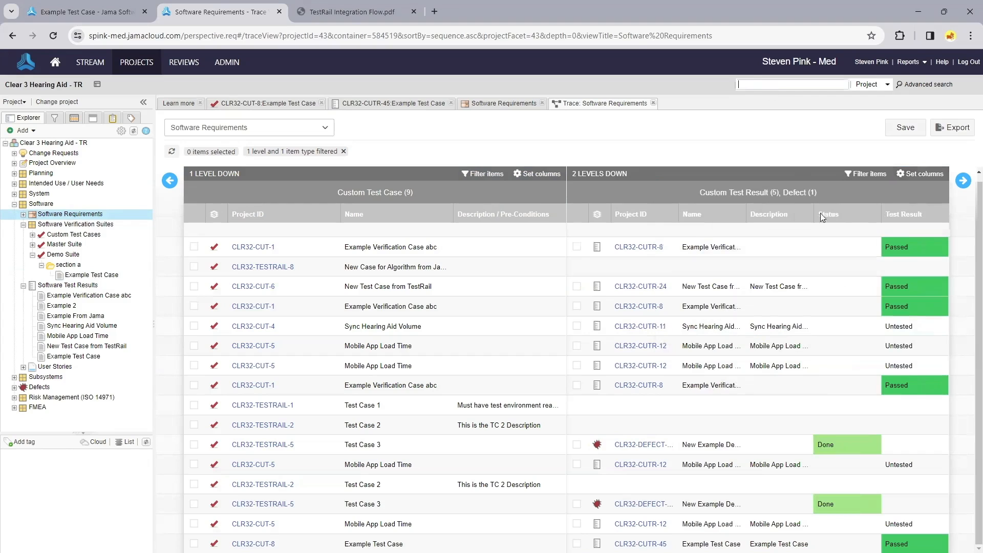
mouse_move(507, 456)
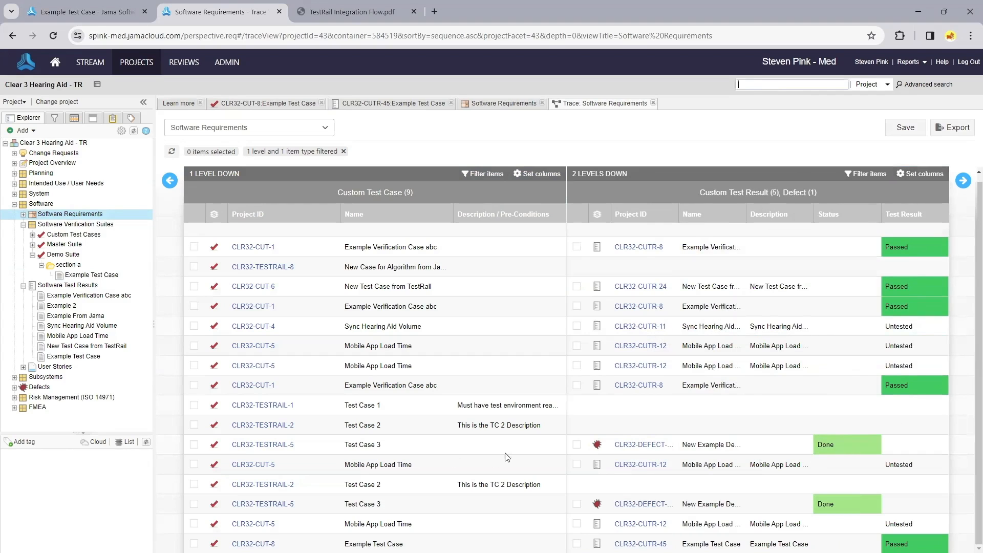